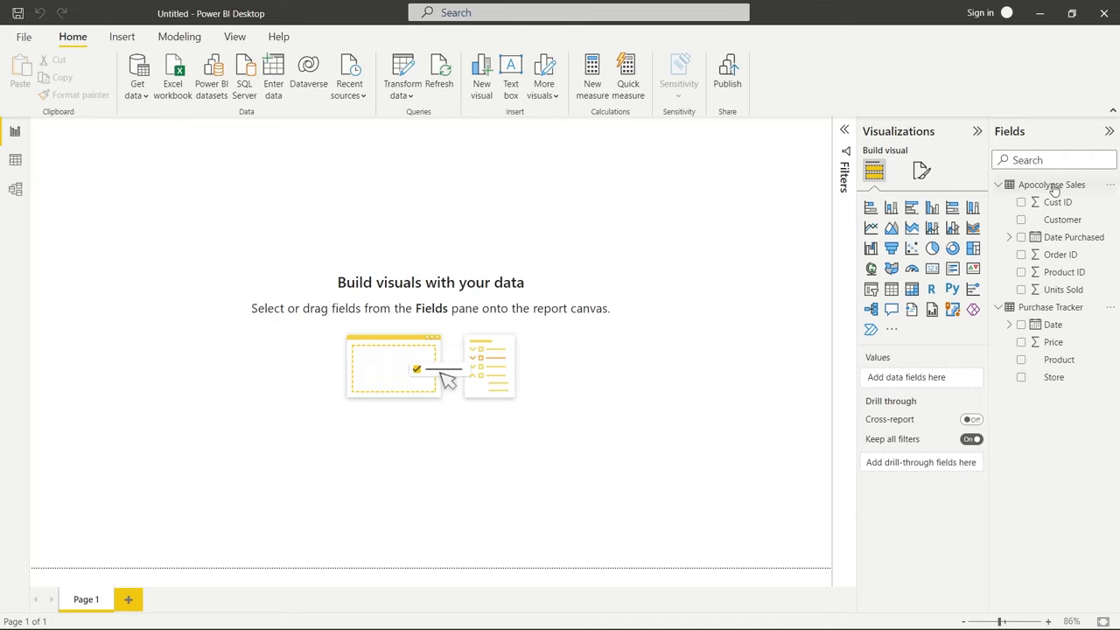
pyautogui.moveTo(1014, 361)
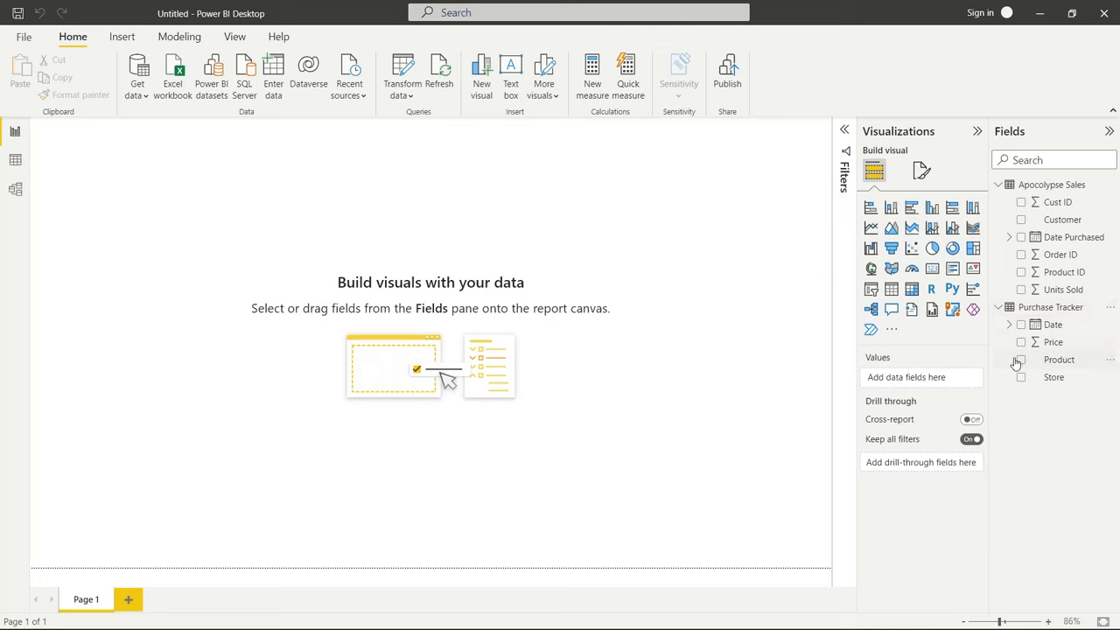
pyautogui.moveTo(895, 220)
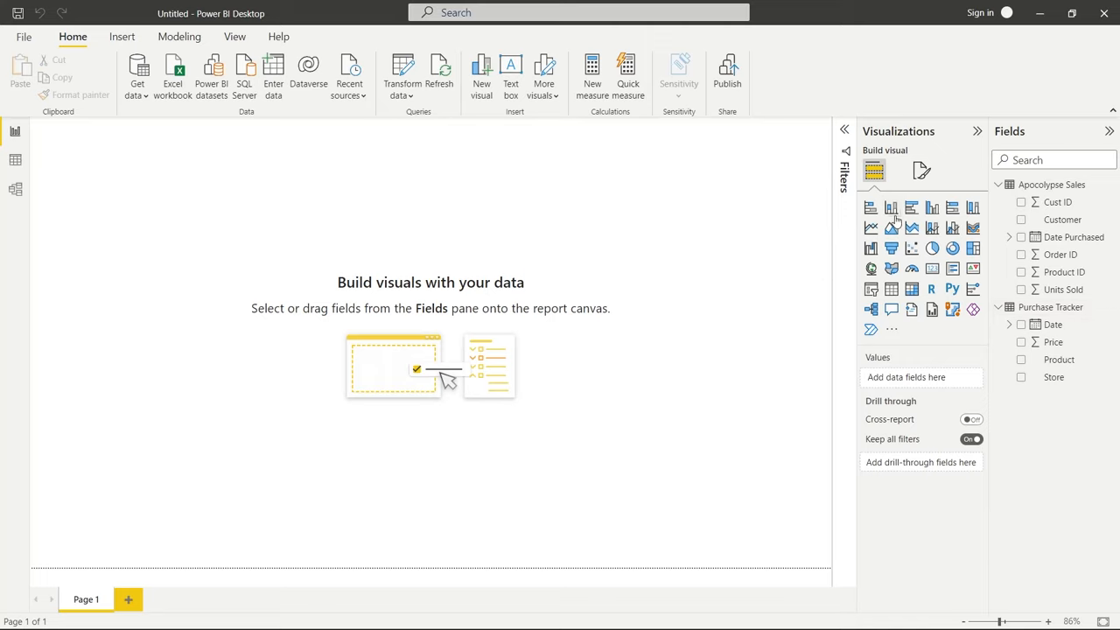
# Step: Start a new clustered column chart visual for Price by Store
pyautogui.click(893, 206)
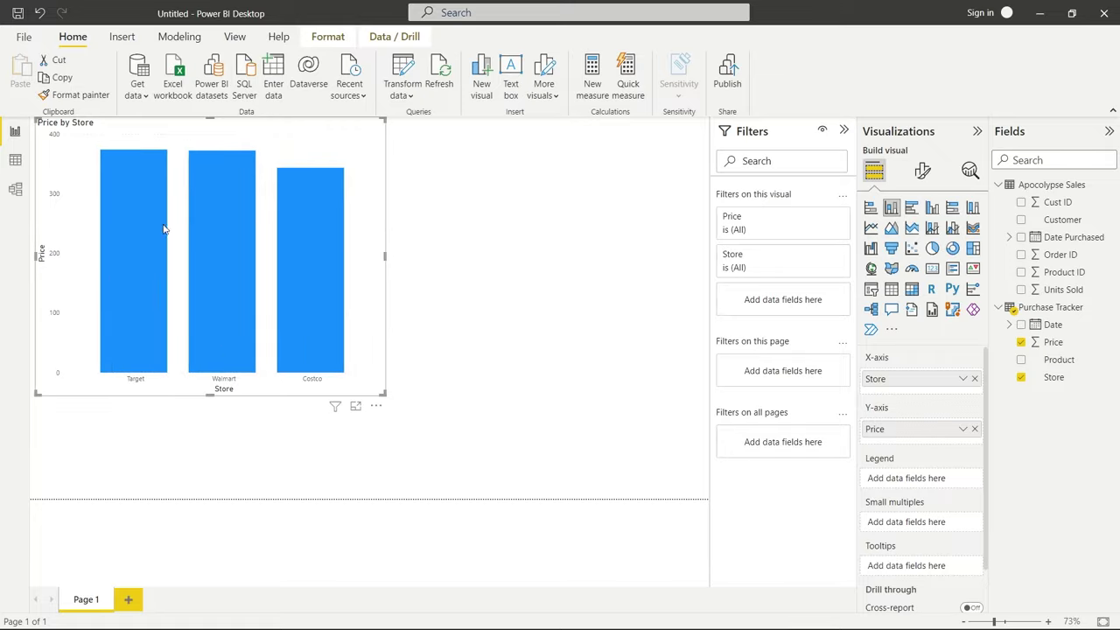
pyautogui.moveTo(567, 308)
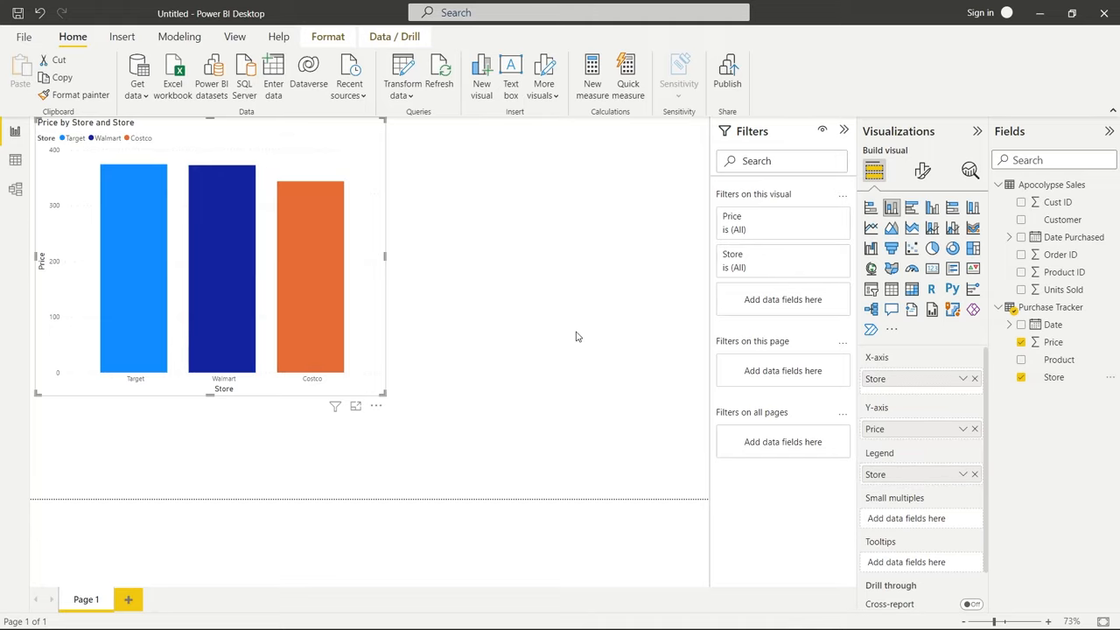
pyautogui.moveTo(504, 299)
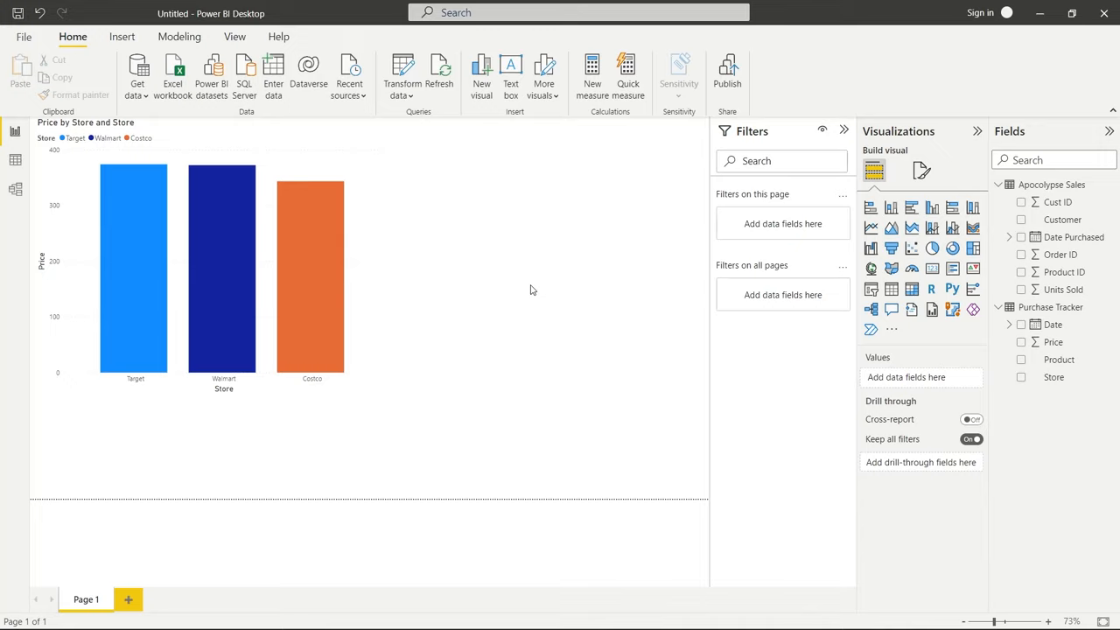
pyautogui.moveTo(452, 219)
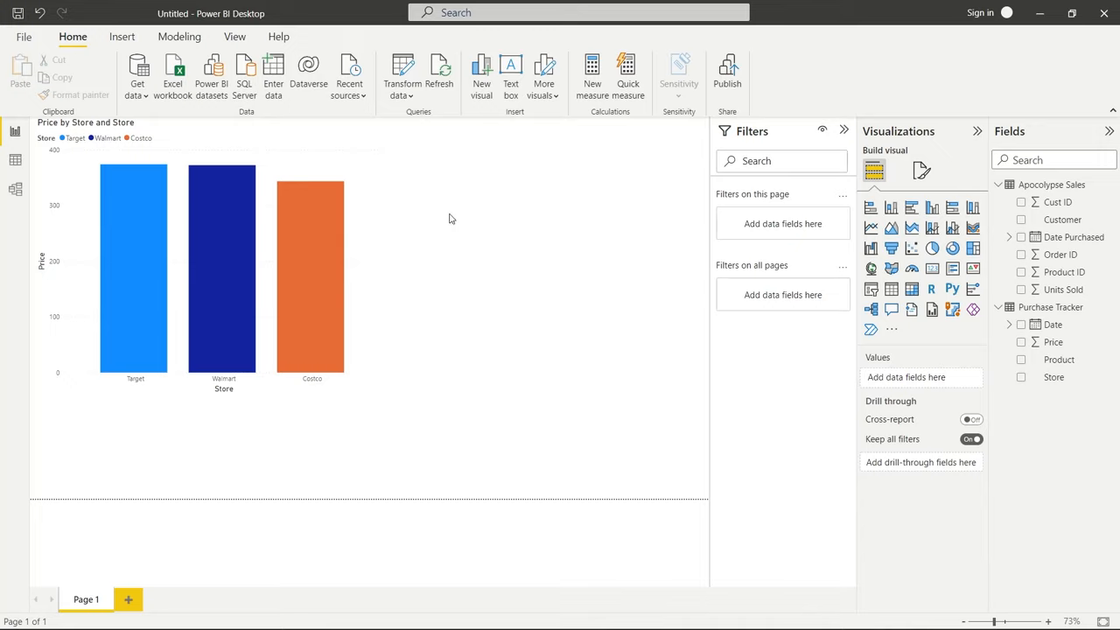
pyautogui.click(222, 263)
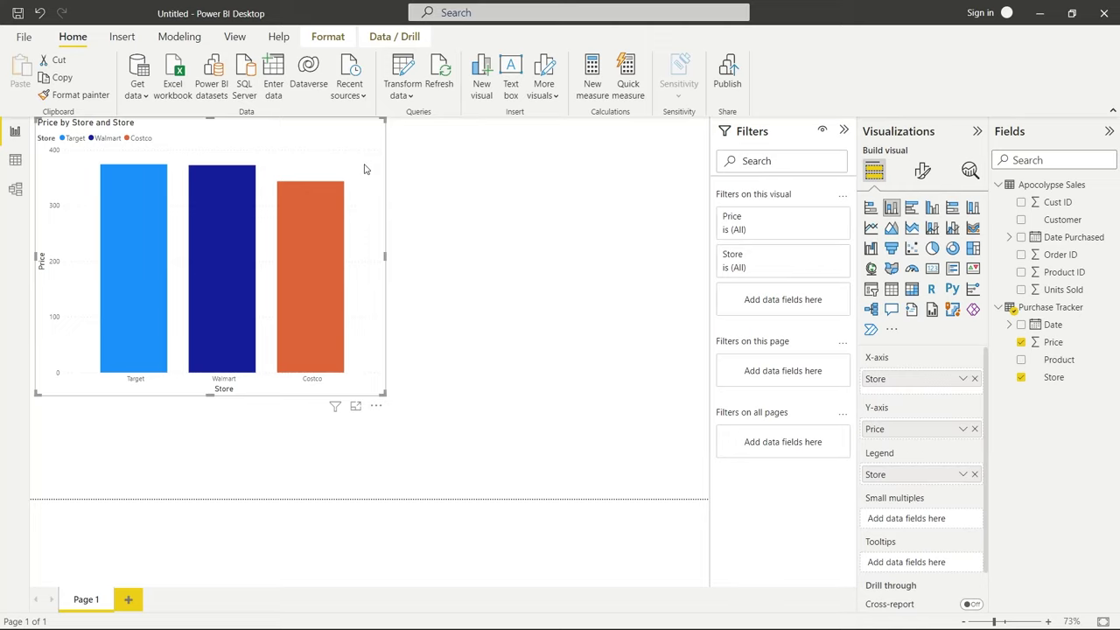
pyautogui.moveTo(591, 343)
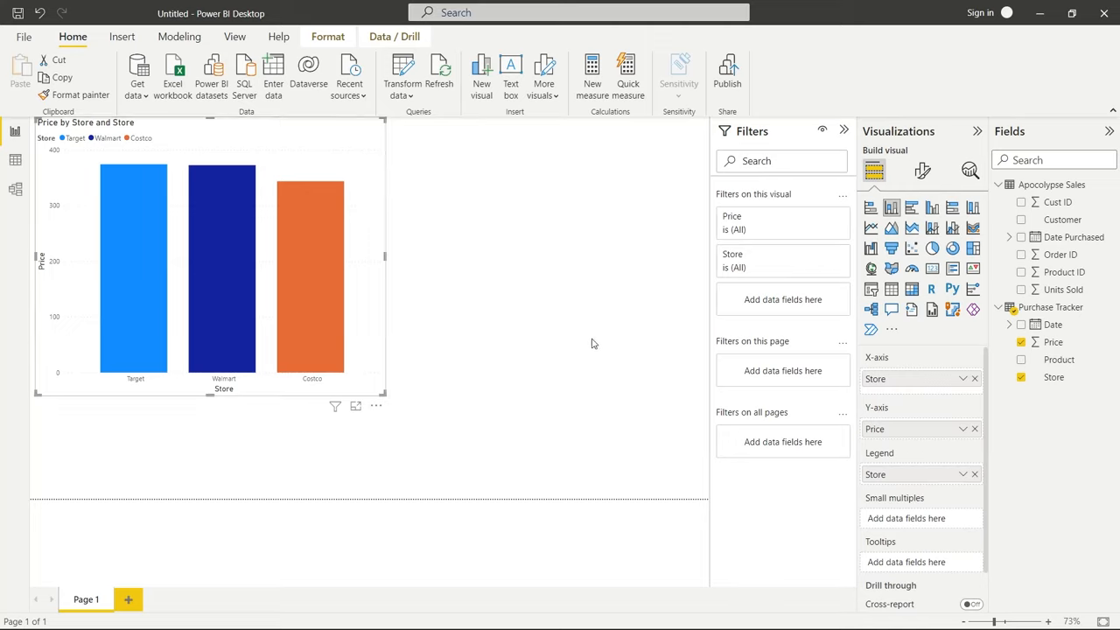
pyautogui.moveTo(1059, 361)
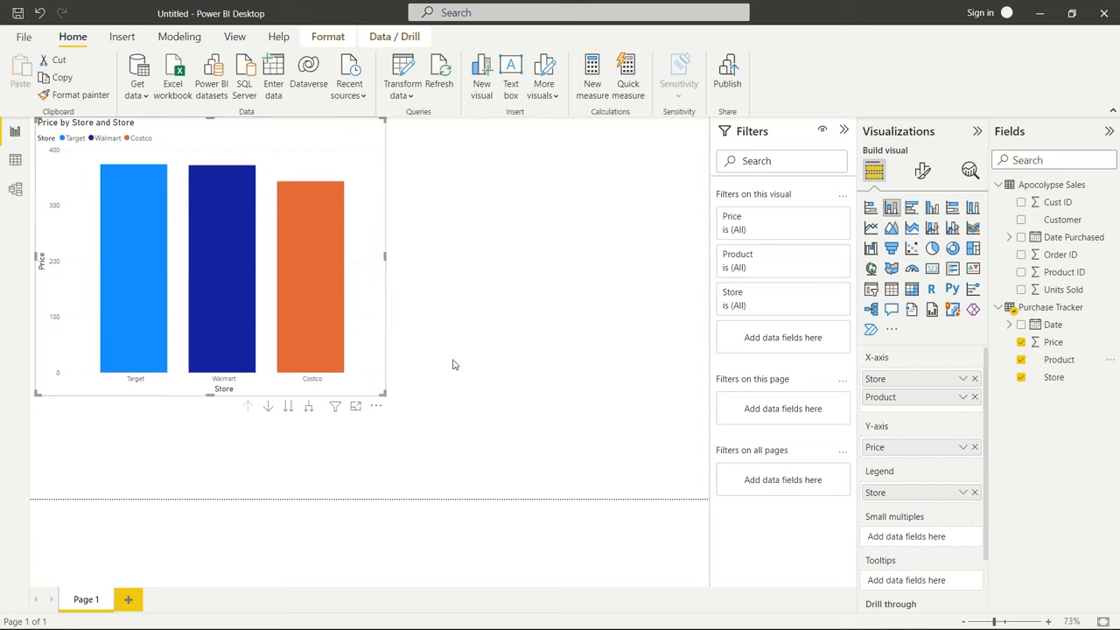
pyautogui.moveTo(575, 342)
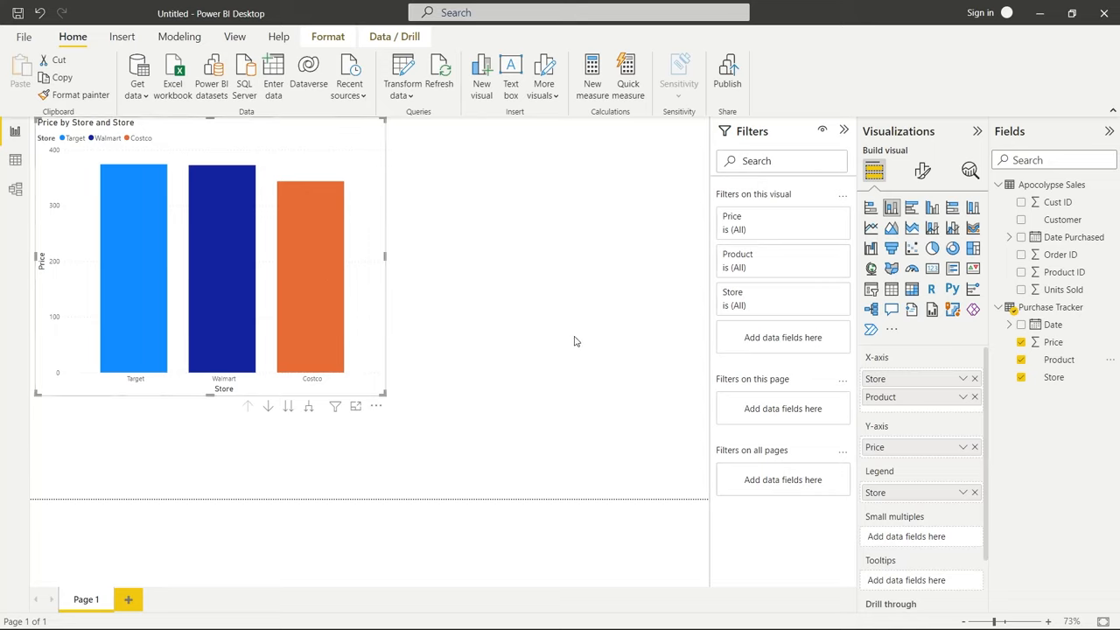
pyautogui.moveTo(287, 441)
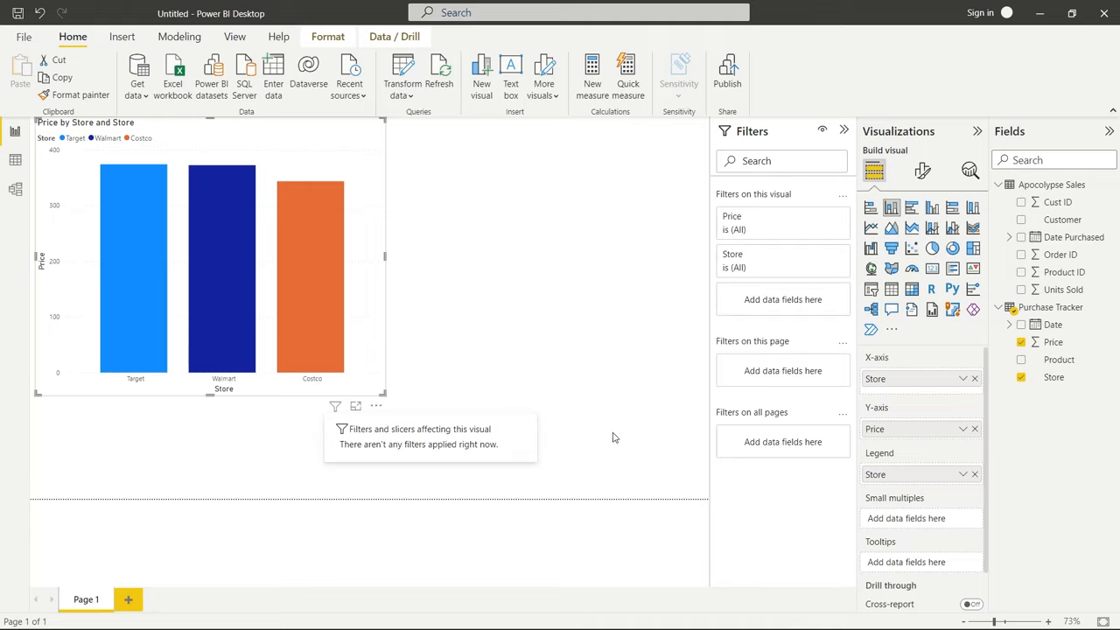
pyautogui.moveTo(1022, 361)
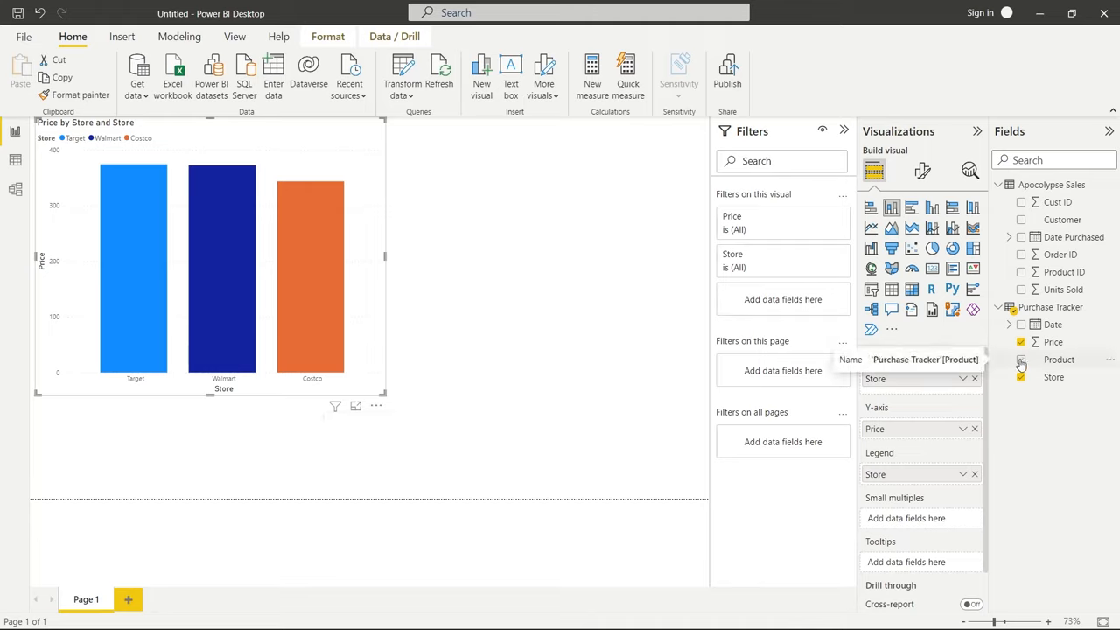
# Step: Add Product beneath Store on the X-axis to form a drill-down hierarchy
pyautogui.click(1022, 360)
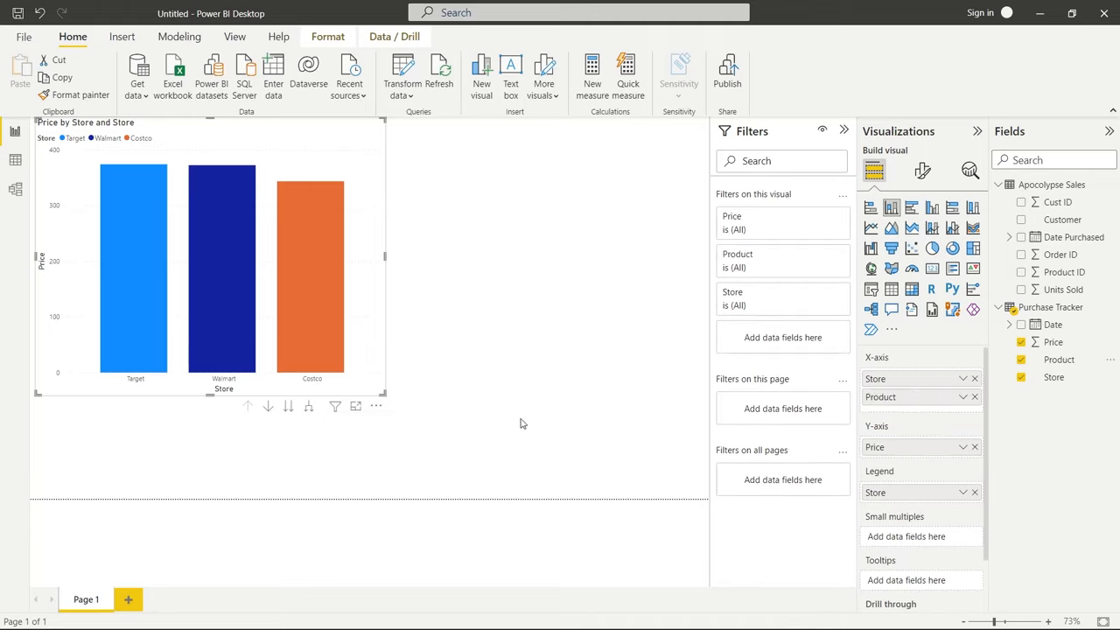
pyautogui.moveTo(265, 405)
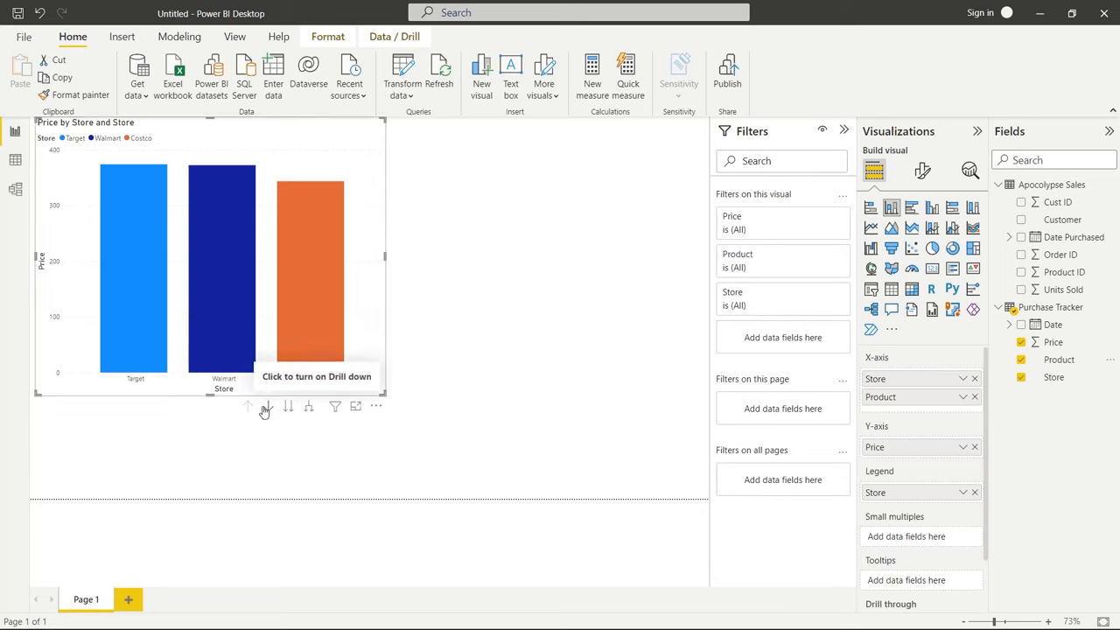
pyautogui.moveTo(287, 406)
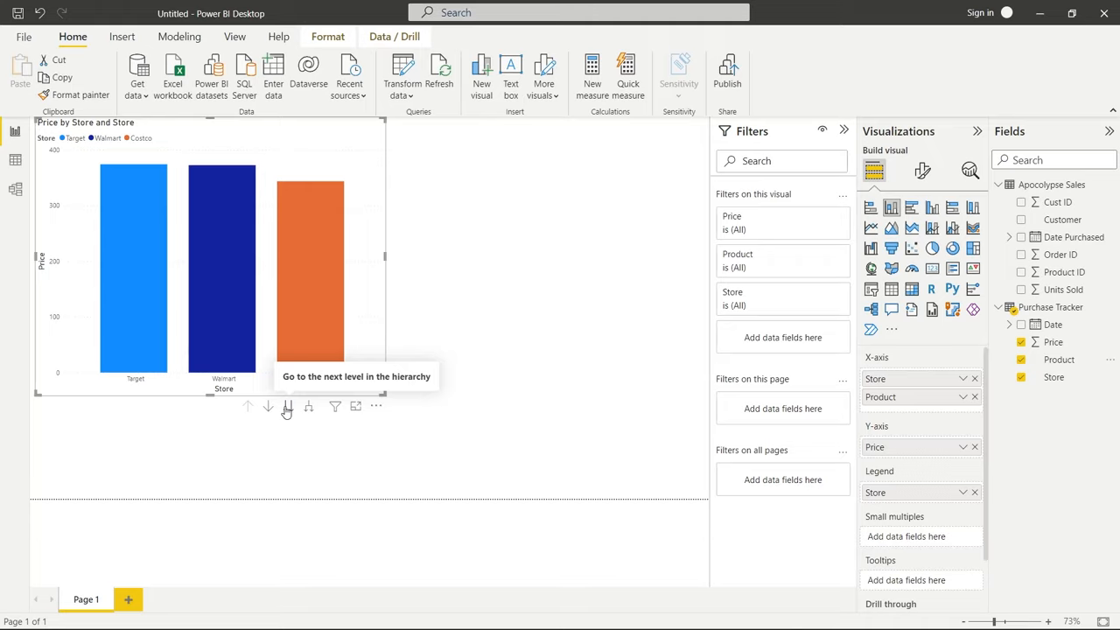
pyautogui.moveTo(308, 411)
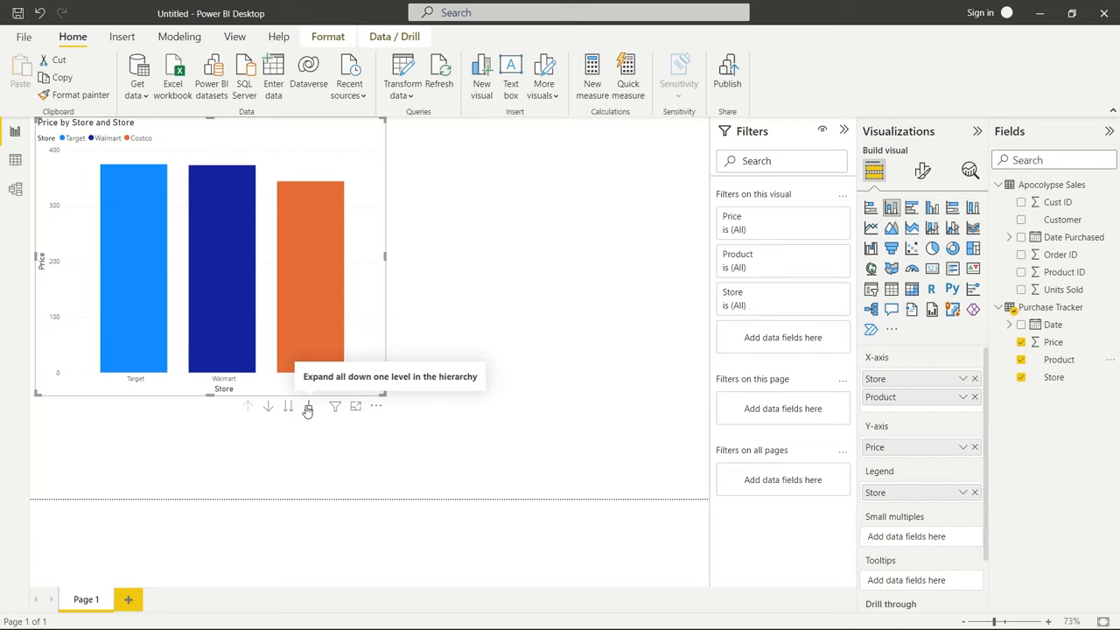
pyautogui.moveTo(270, 408)
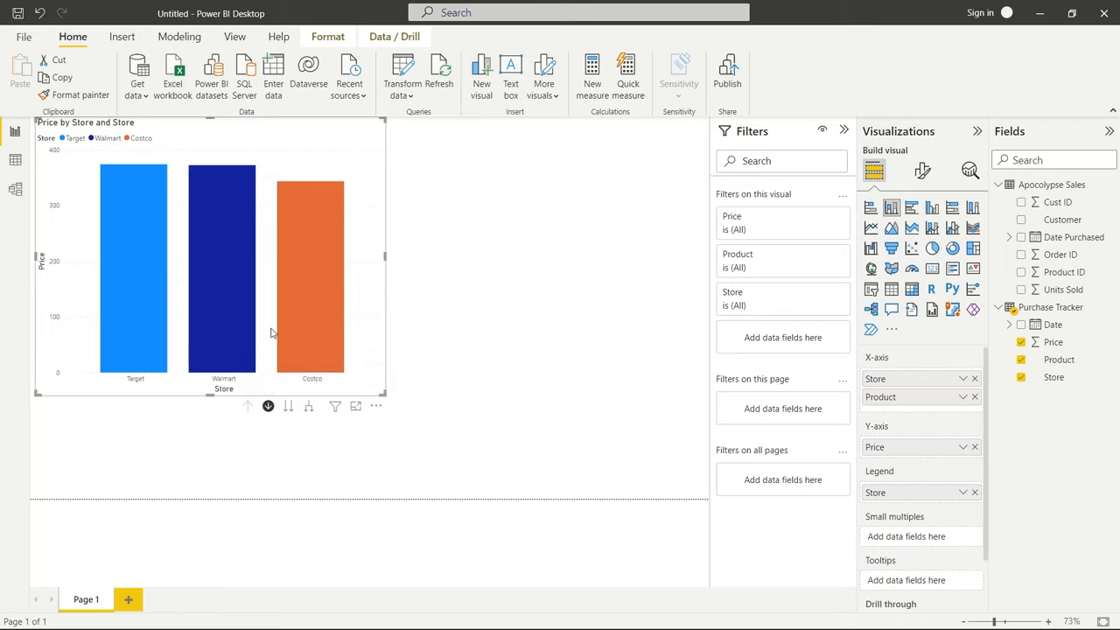
# Step: Drill into Target's products, set Product as the legend, and drill back up to stores
pyautogui.click(137, 263)
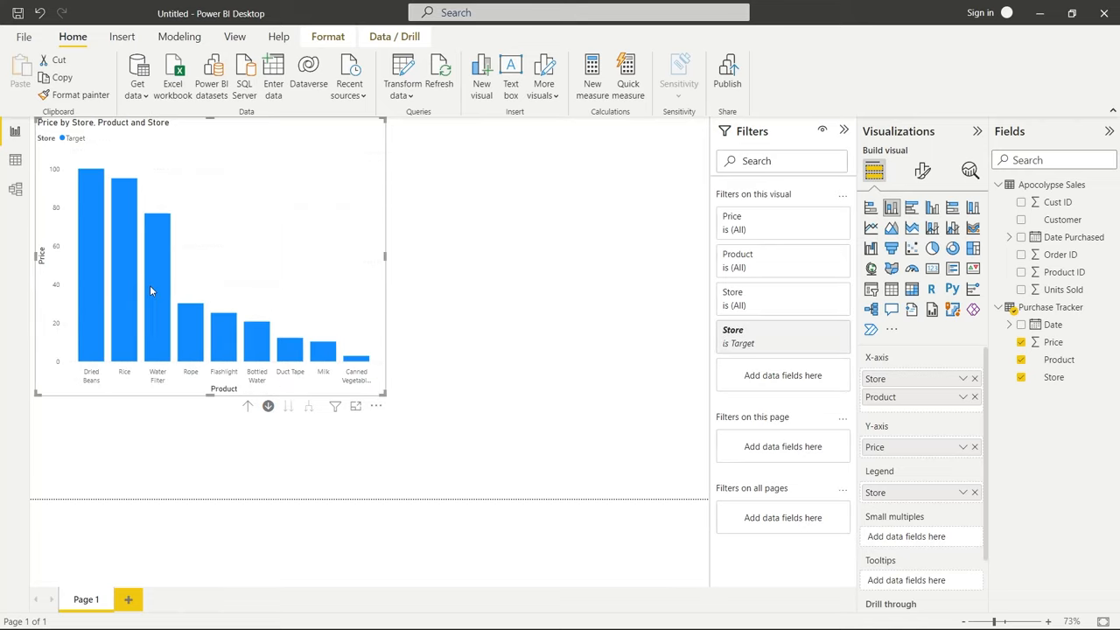
pyautogui.moveTo(331, 382)
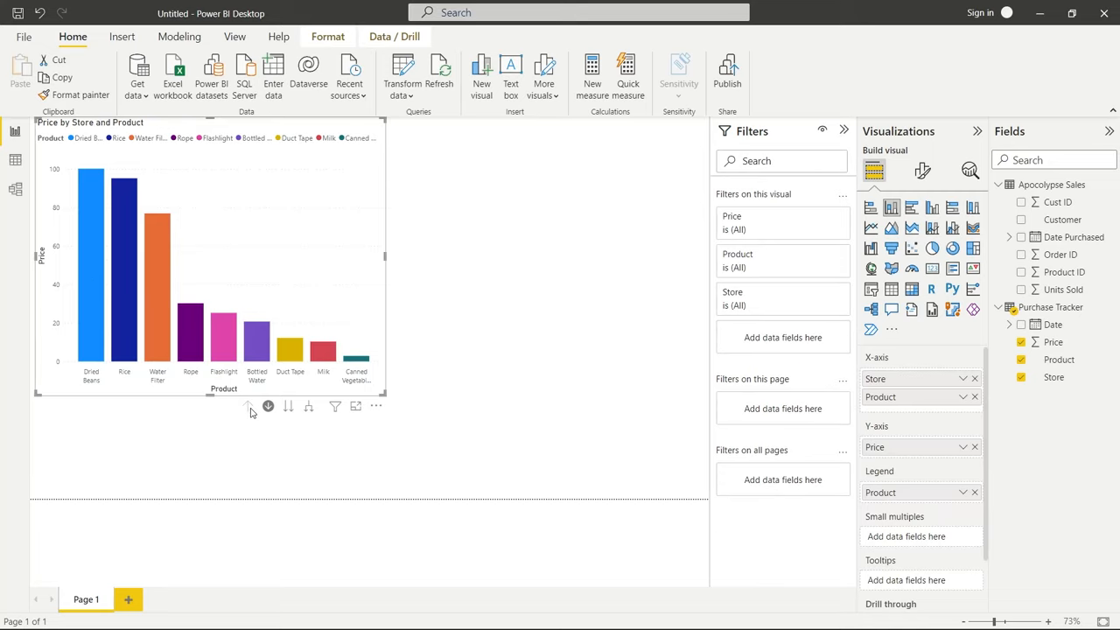
pyautogui.click(249, 406)
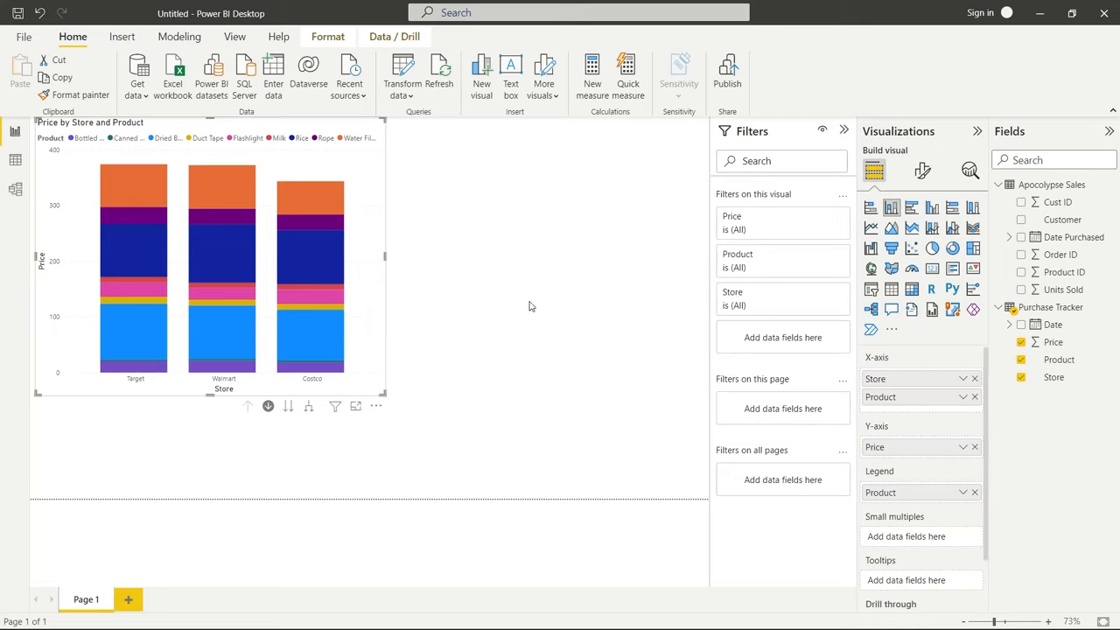
pyautogui.moveTo(586, 339)
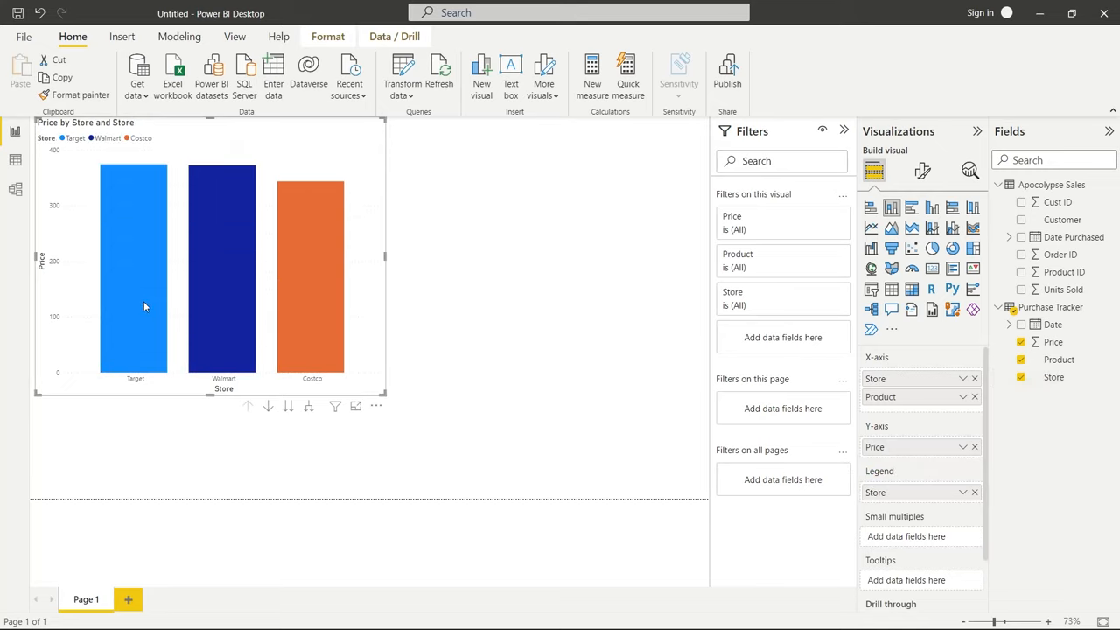
pyautogui.moveTo(161, 303)
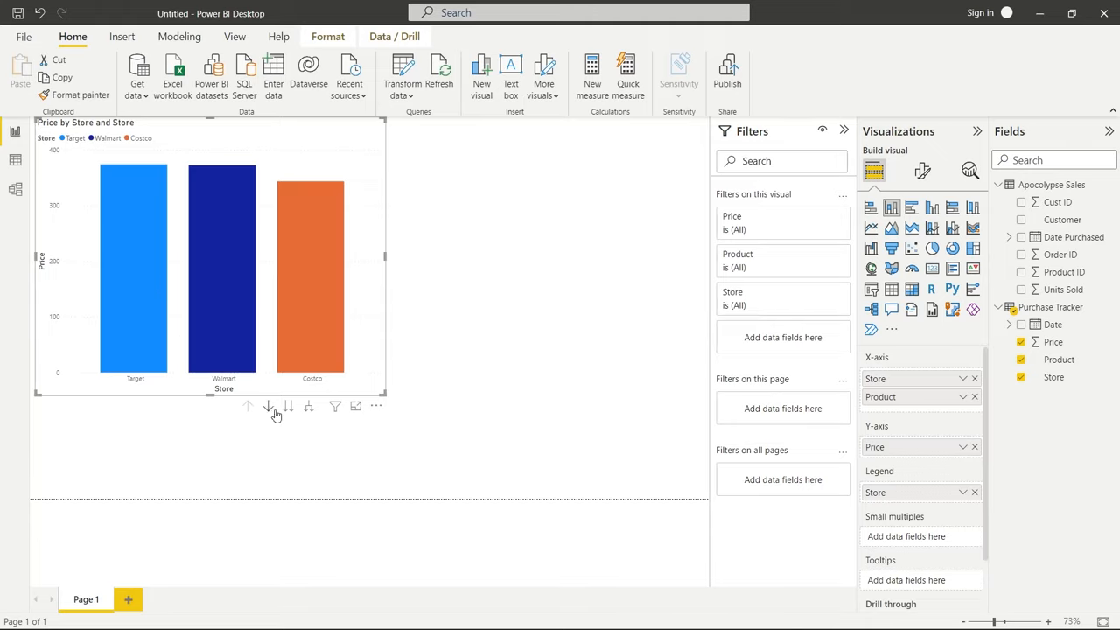
pyautogui.moveTo(280, 413)
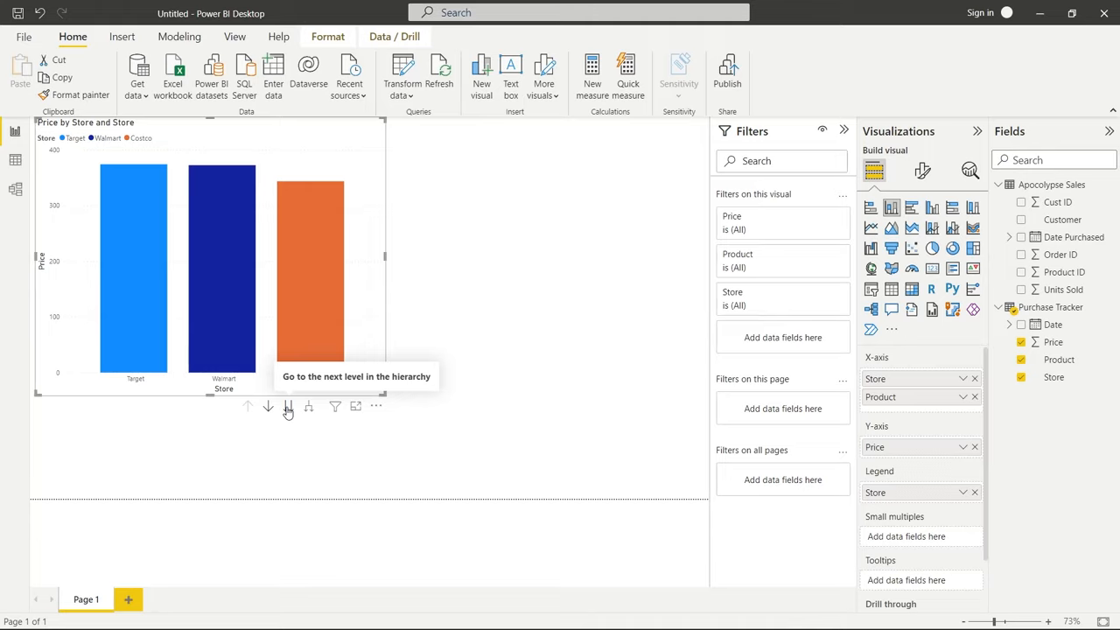
pyautogui.click(287, 405)
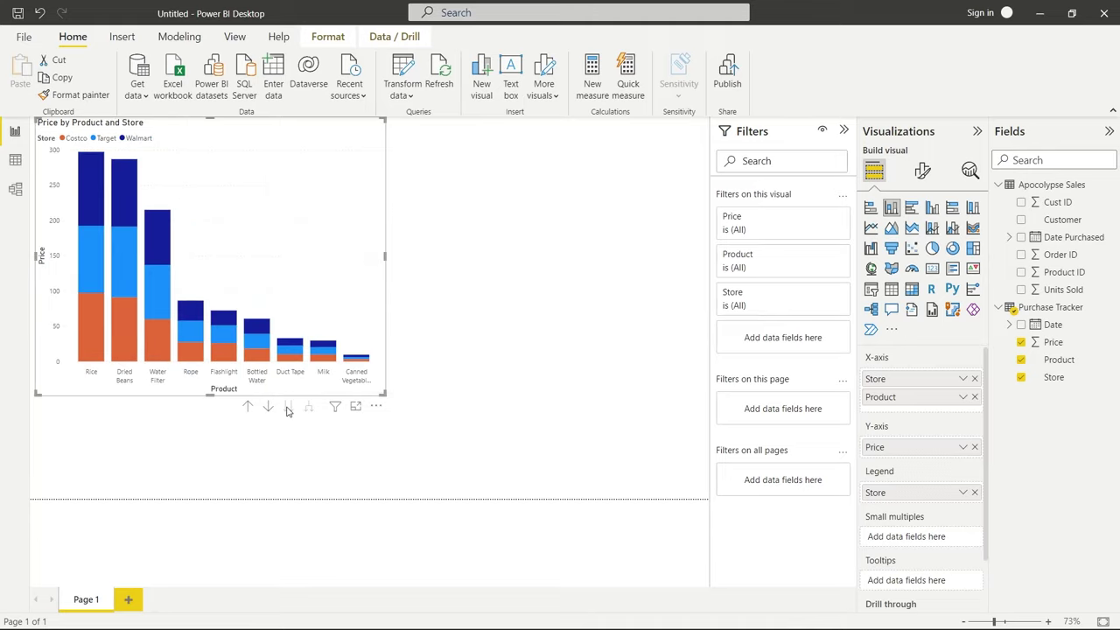
pyautogui.moveTo(287, 406)
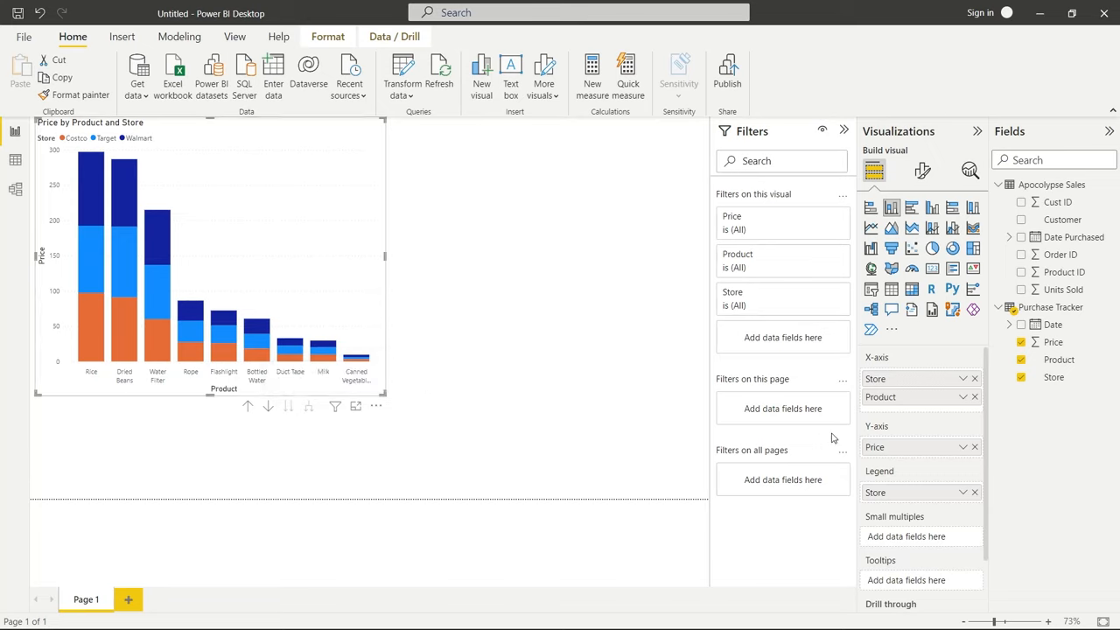
pyautogui.moveTo(913, 396)
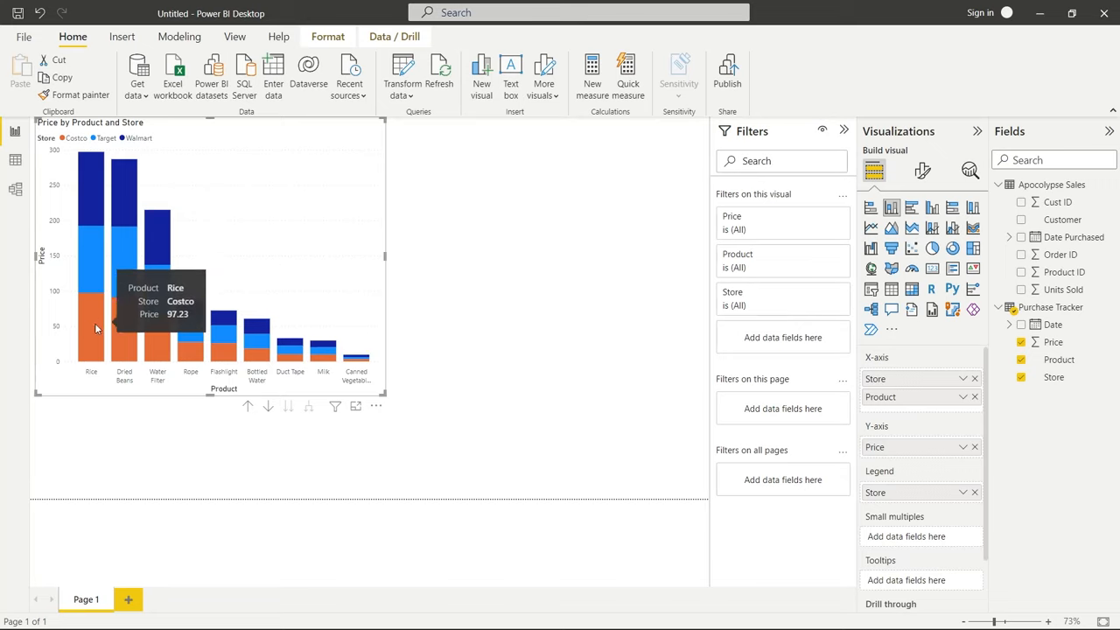
pyautogui.moveTo(91, 278)
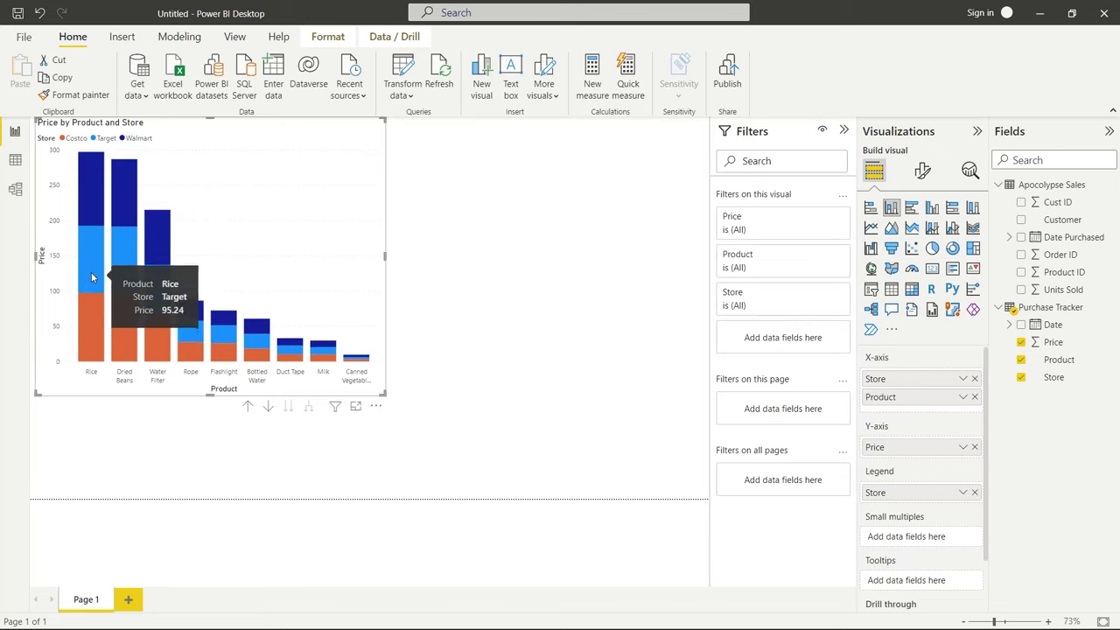
pyautogui.moveTo(494, 306)
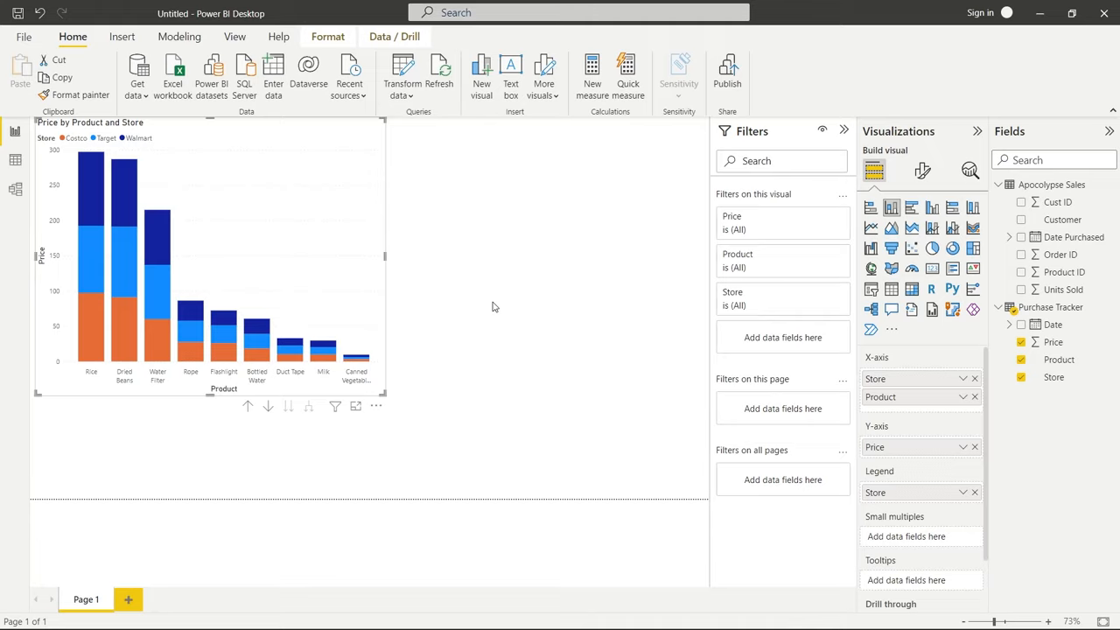
pyautogui.click(248, 406)
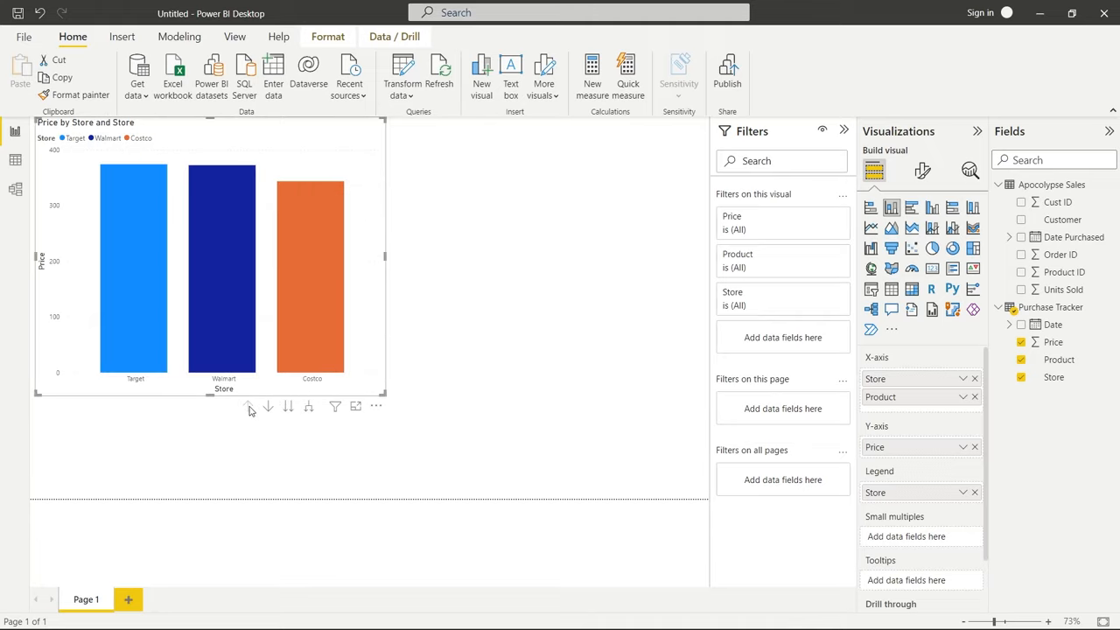
pyautogui.moveTo(308, 408)
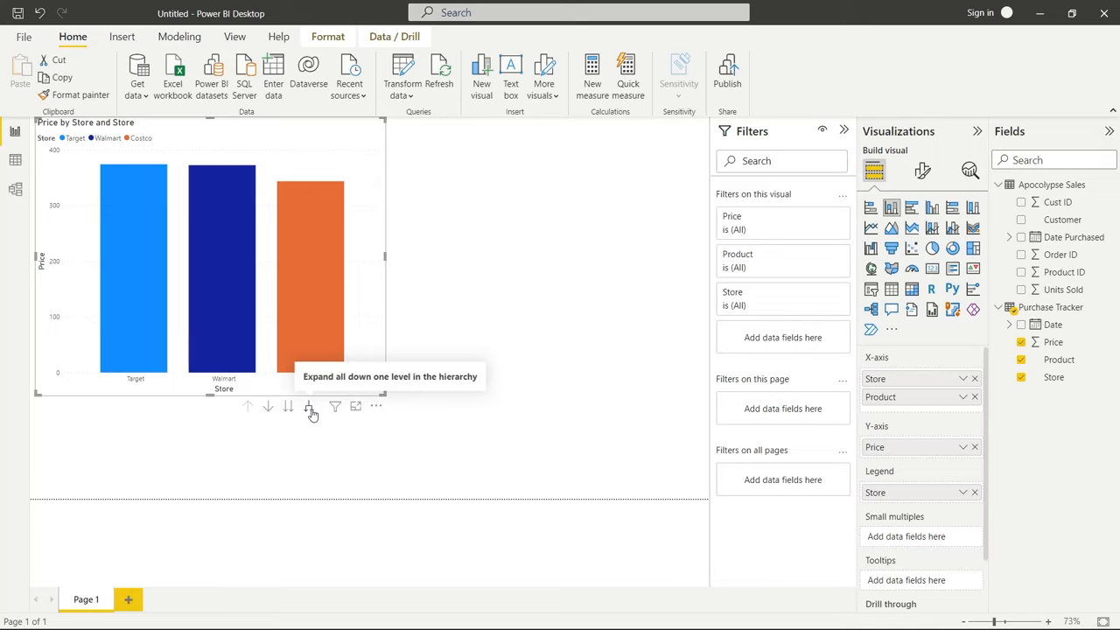
pyautogui.click(308, 406)
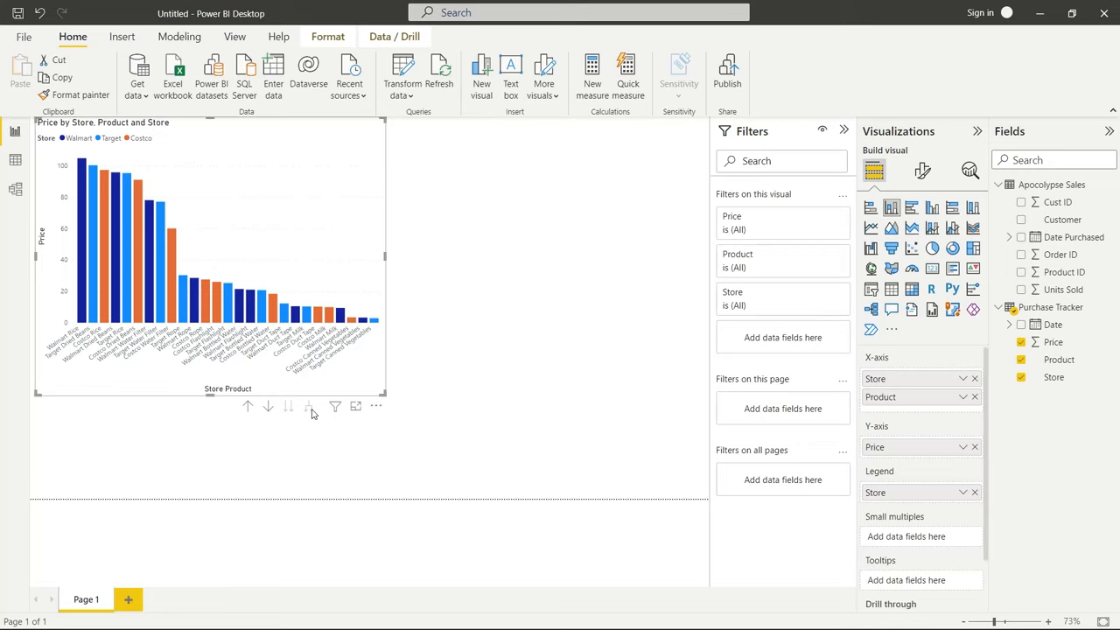
pyautogui.moveTo(56, 367)
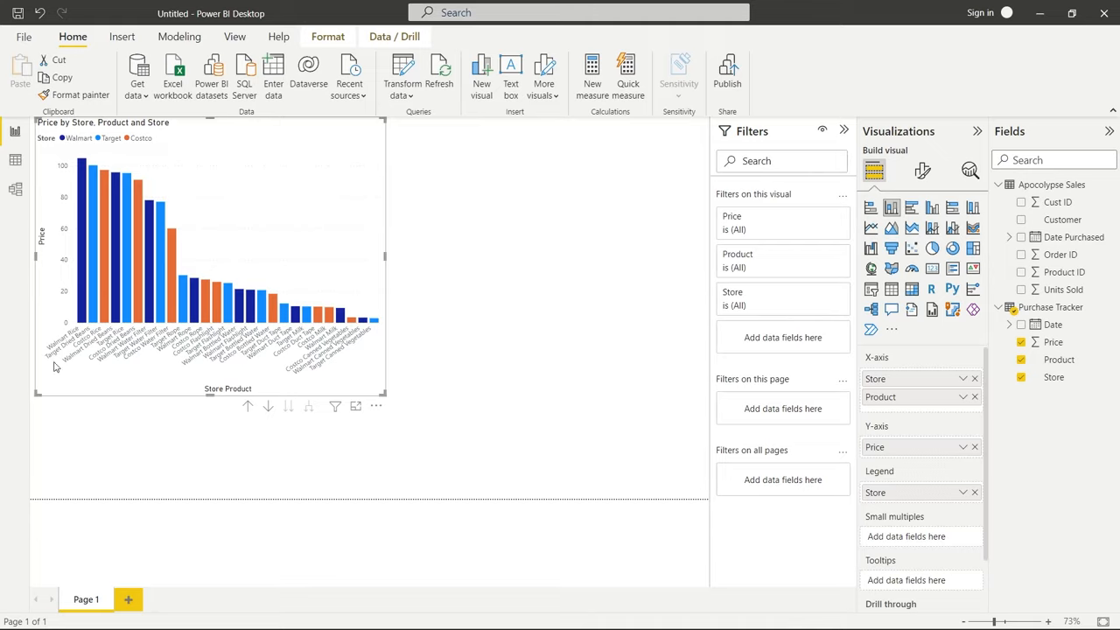
pyautogui.moveTo(96, 336)
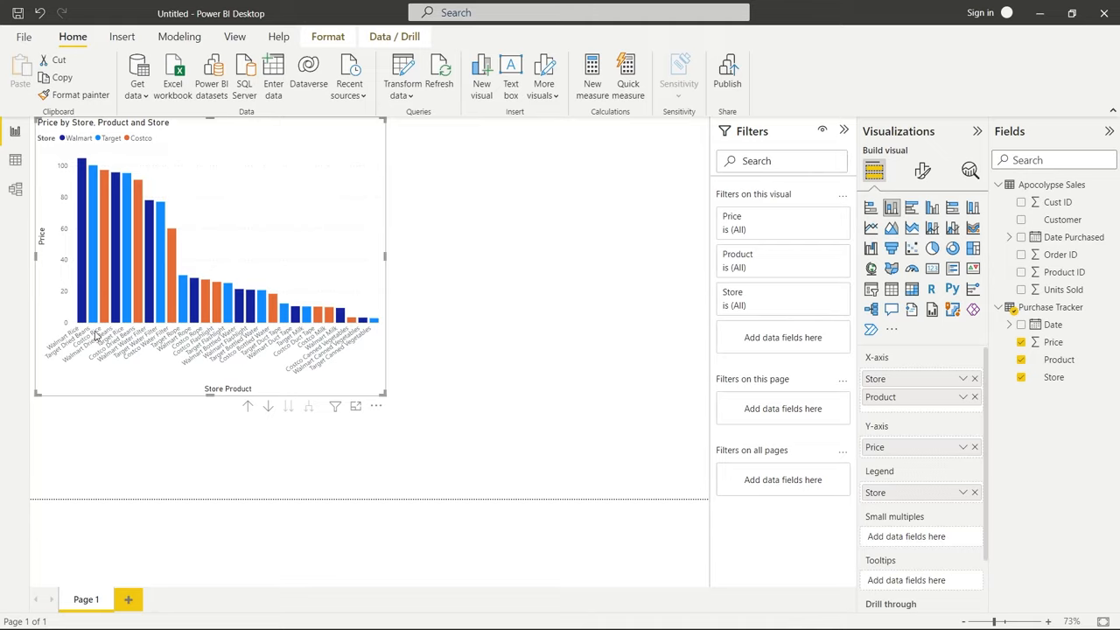
pyautogui.click(248, 406)
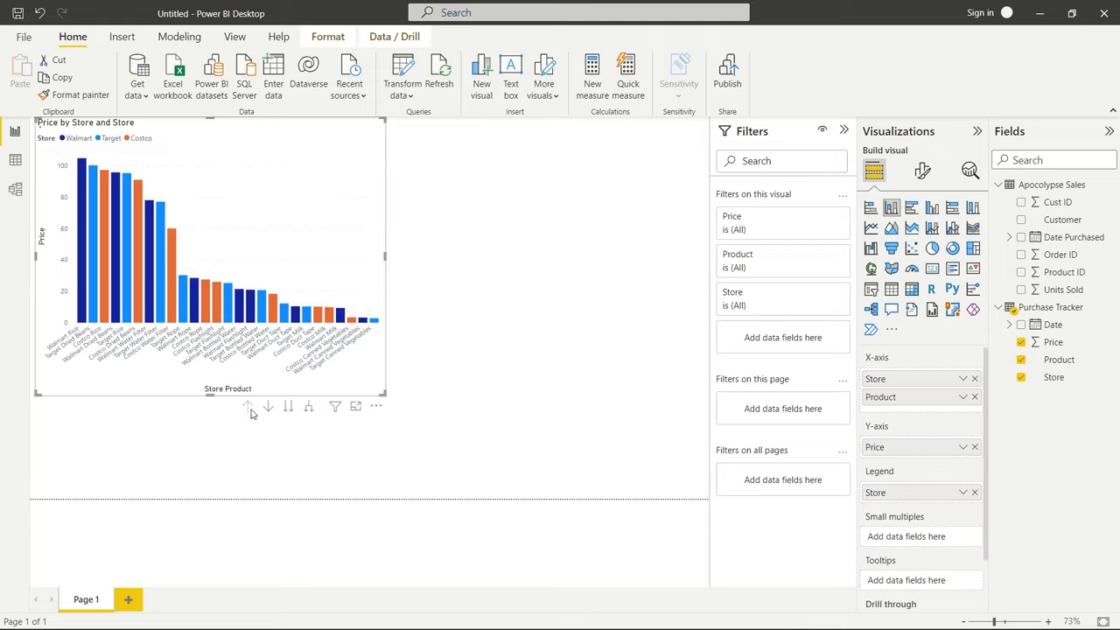
pyautogui.click(249, 406)
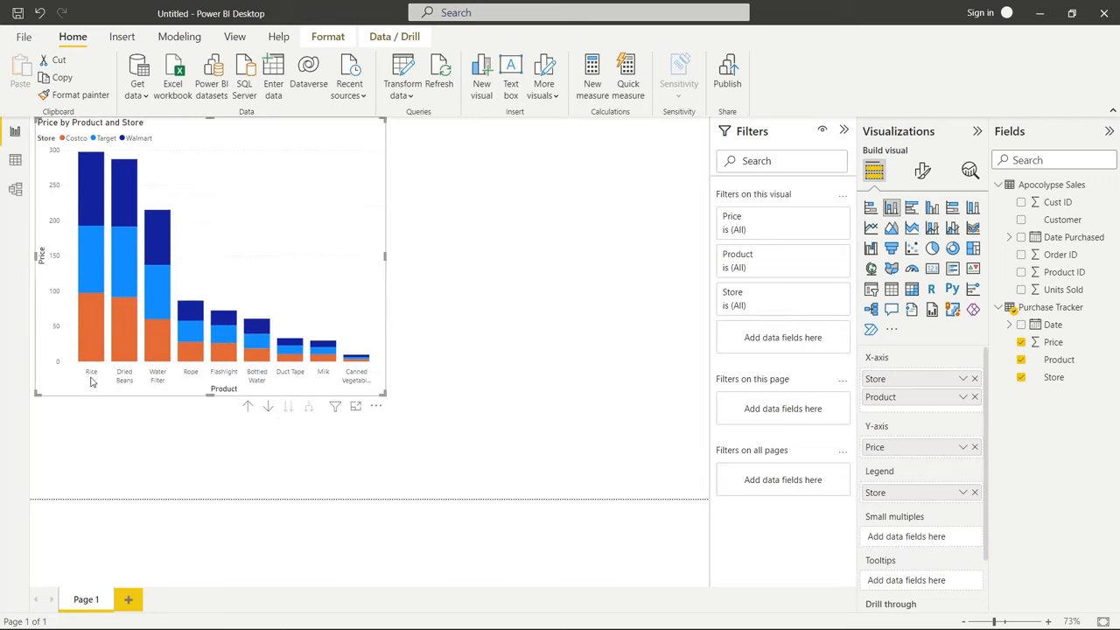
pyautogui.moveTo(98, 339)
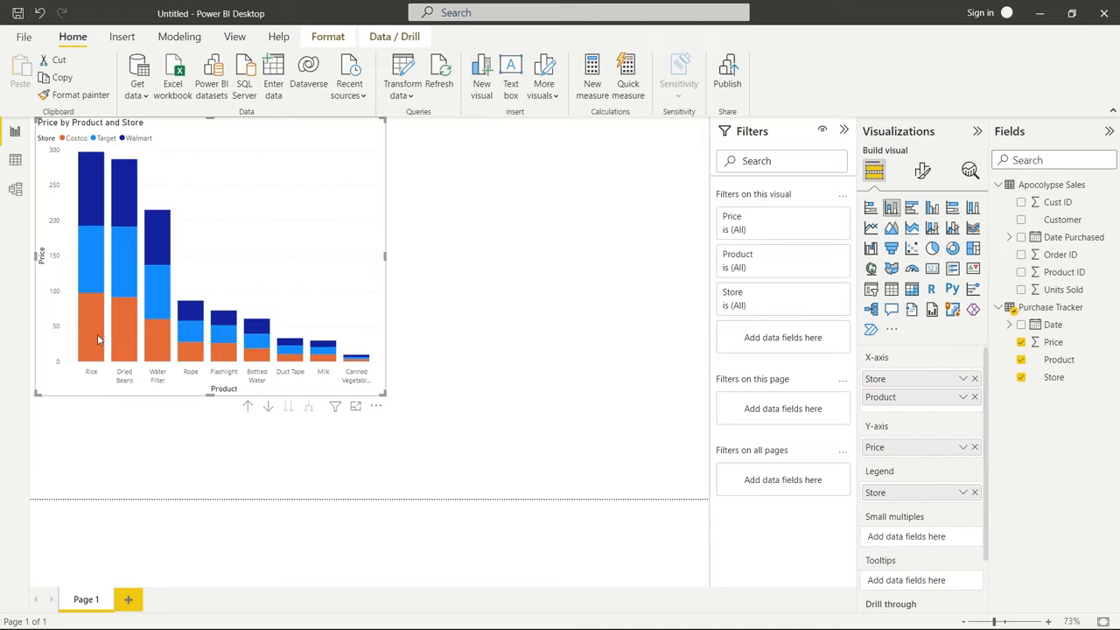
pyautogui.moveTo(111, 375)
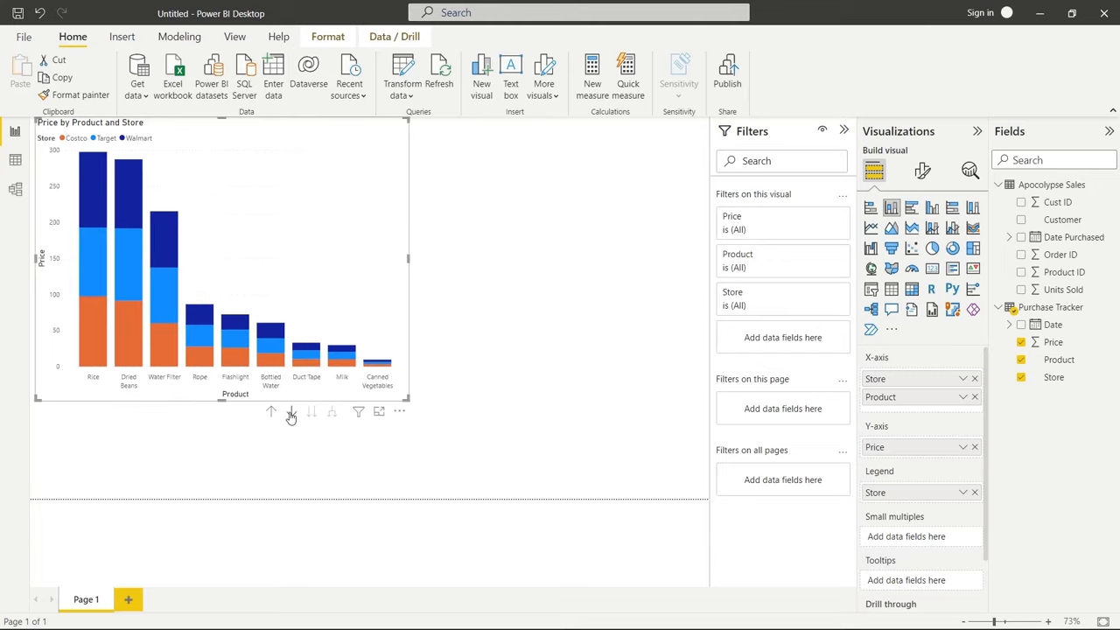
pyautogui.click(290, 411)
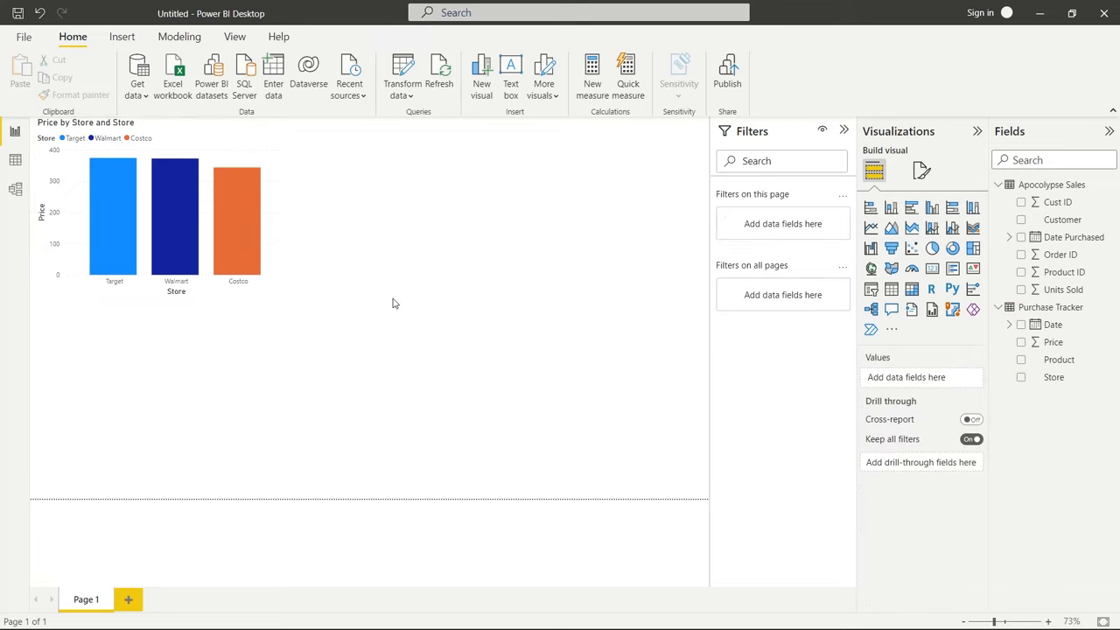
pyautogui.moveTo(973, 227)
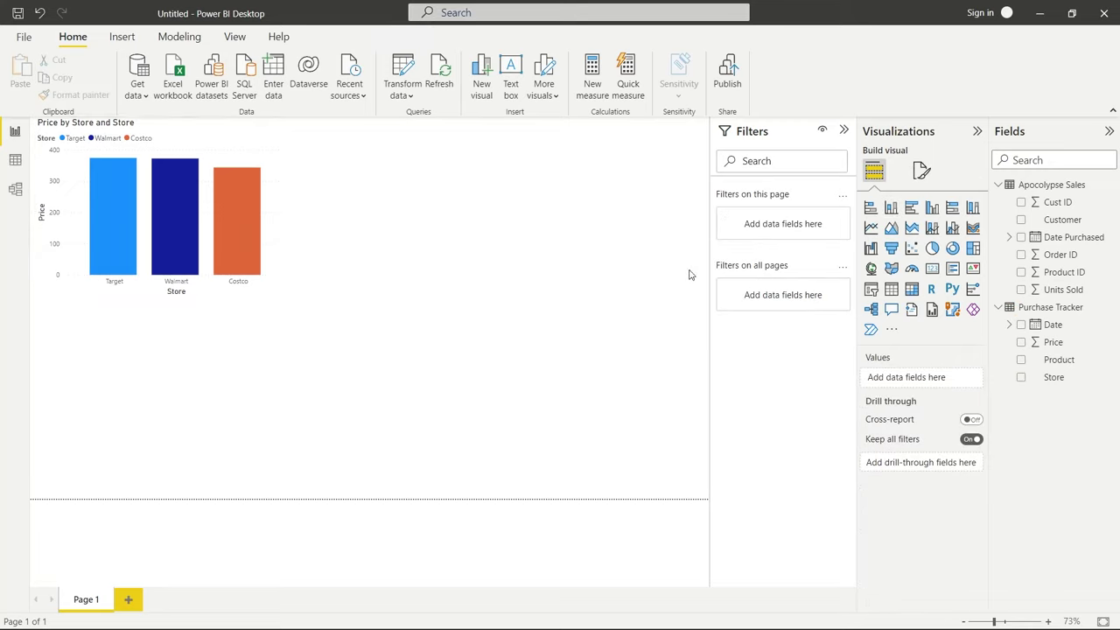
pyautogui.moveTo(674, 278)
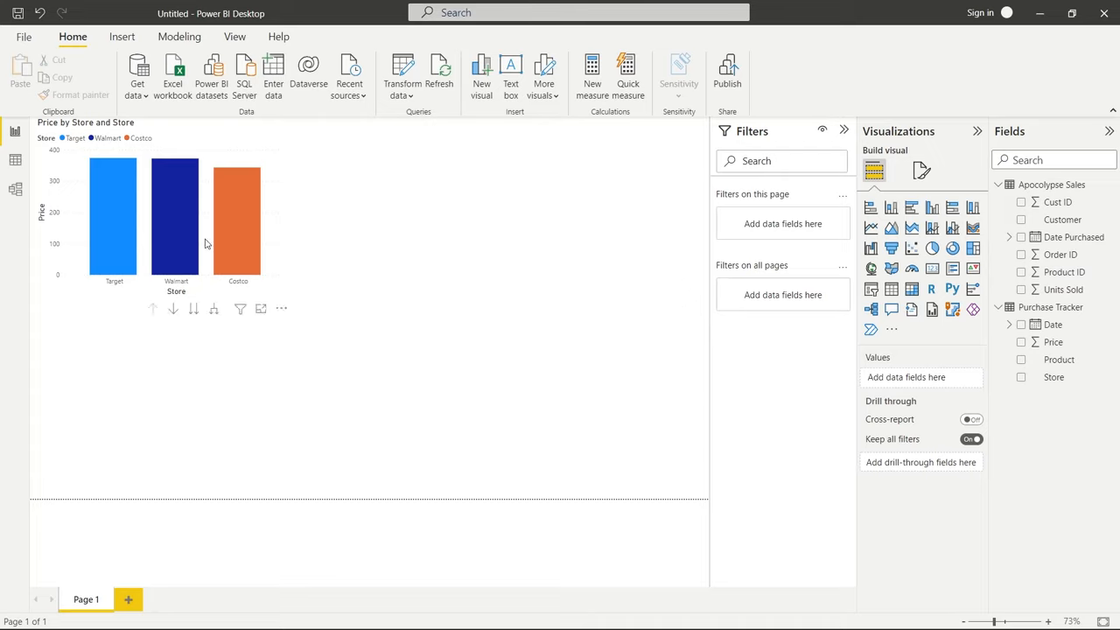
pyautogui.click(675, 276)
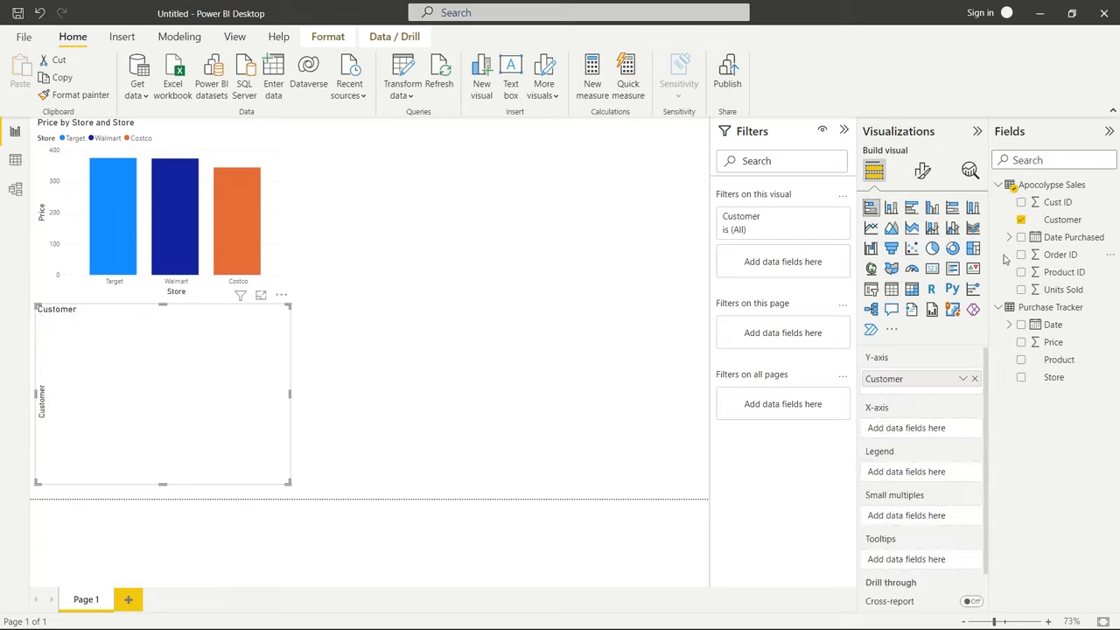
# Step: Add Units Sold to the Customer chart and place it, enlarged, beside the Price chart
pyautogui.click(1020, 289)
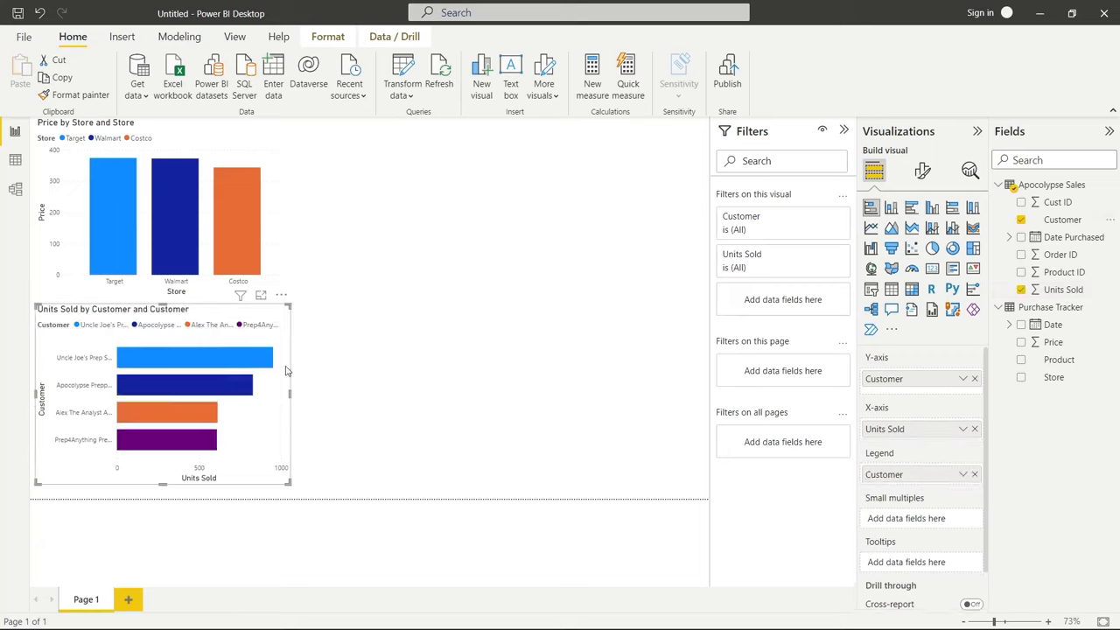
pyautogui.moveTo(161, 396); pyautogui.dragTo(418, 260)
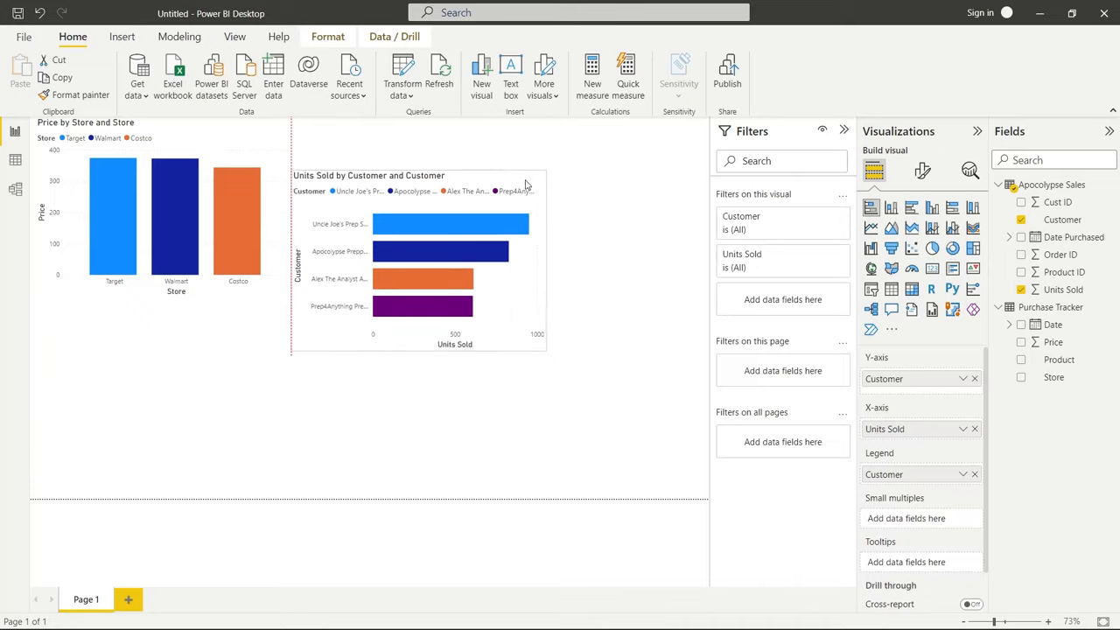
pyautogui.moveTo(546, 357); pyautogui.dragTo(682, 427)
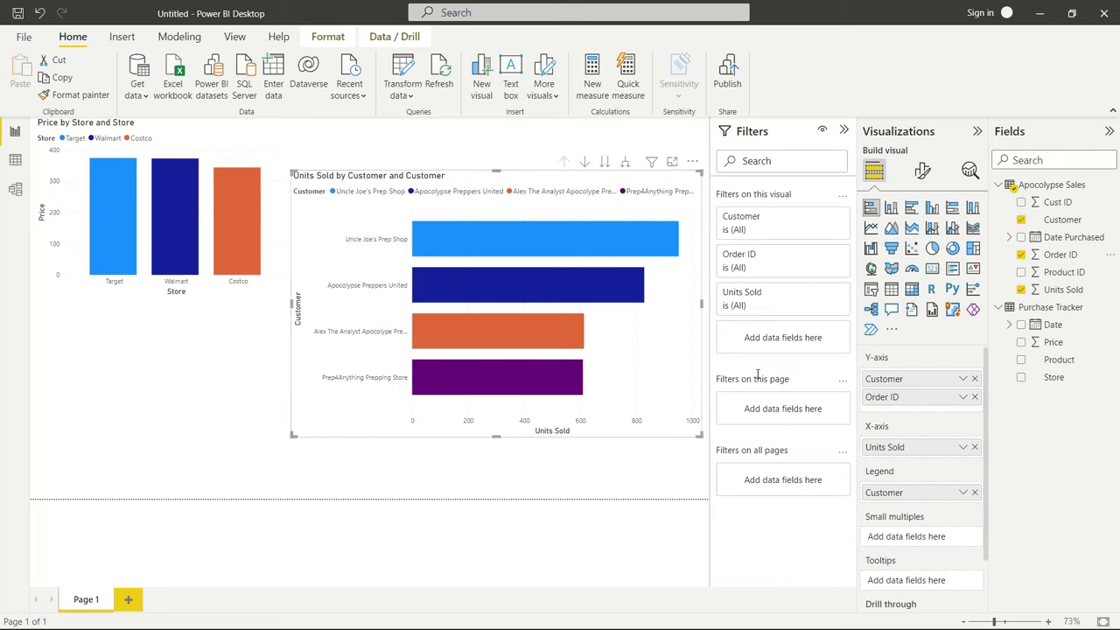
pyautogui.moveTo(687, 341)
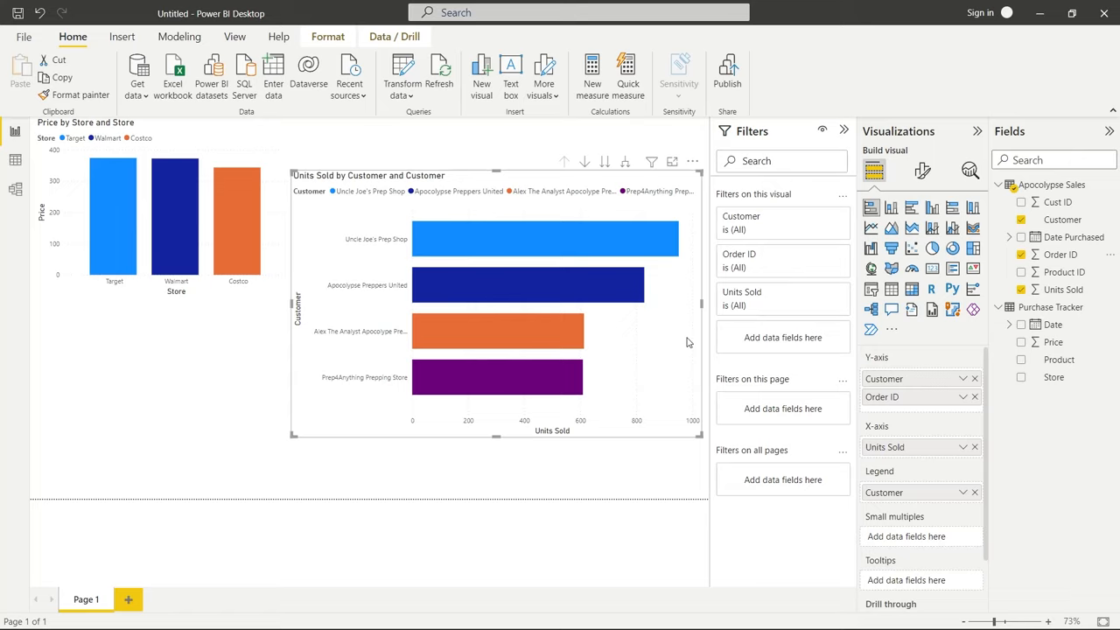
pyautogui.moveTo(504, 254)
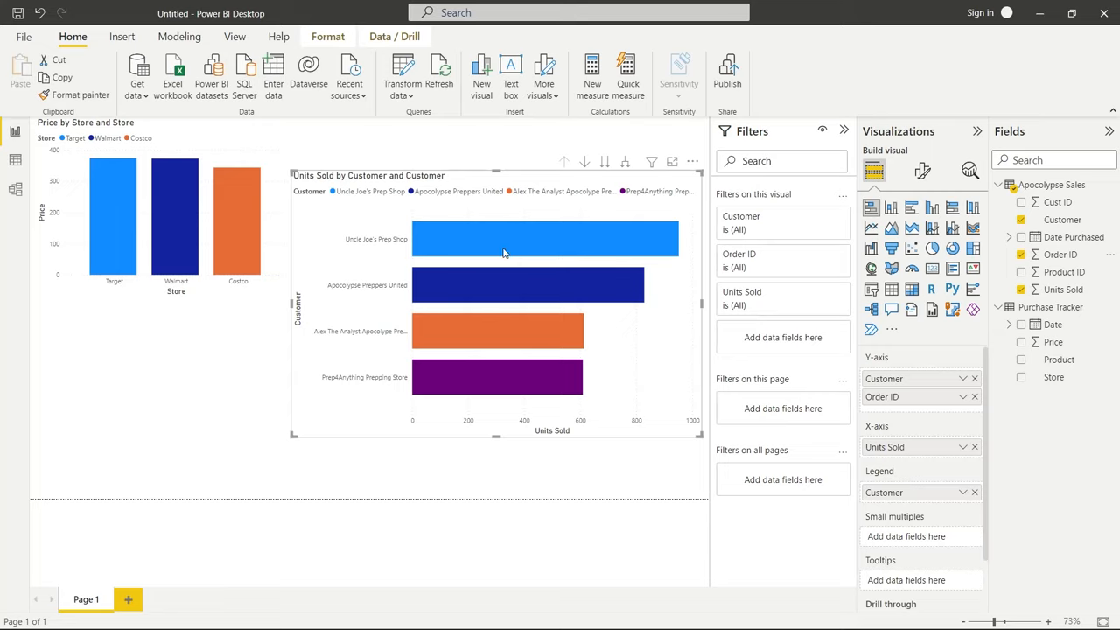
pyautogui.moveTo(392, 266)
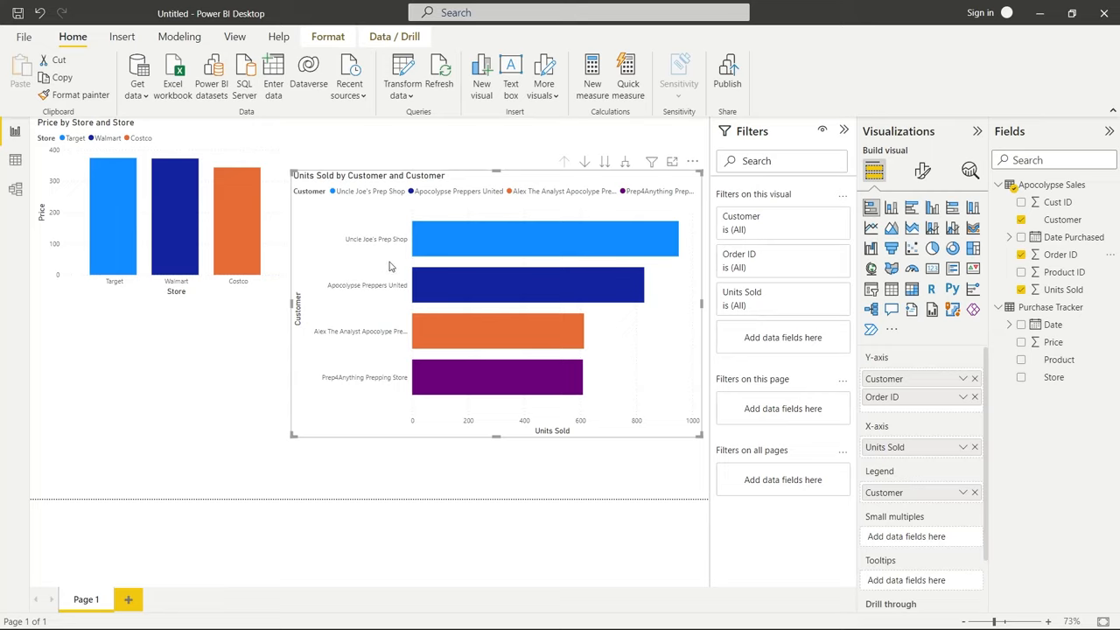
pyautogui.moveTo(346, 254)
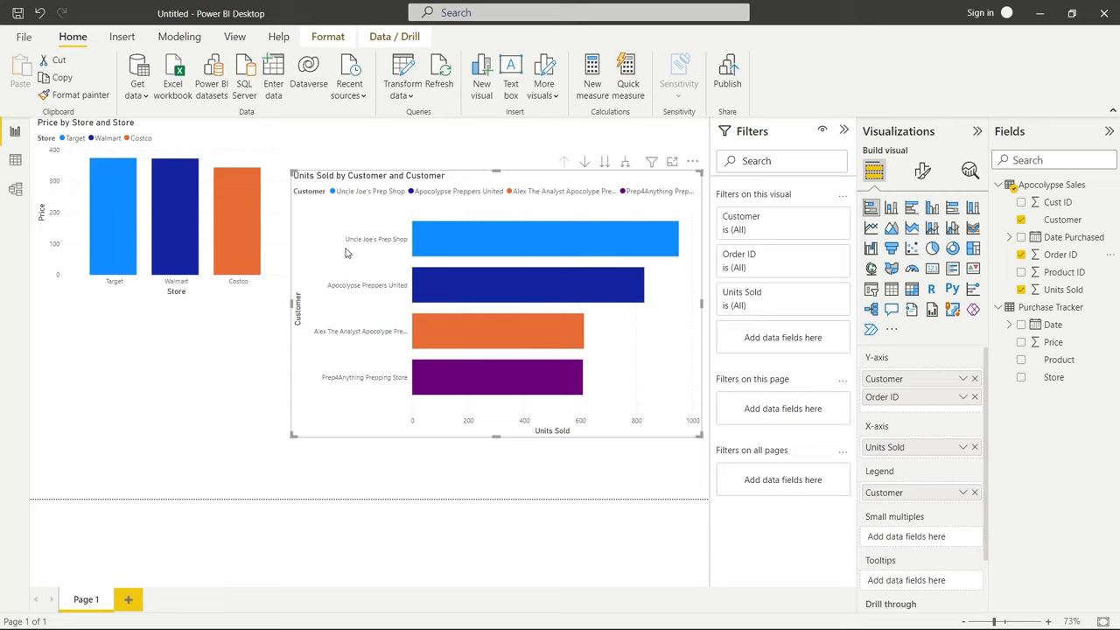
pyautogui.moveTo(361, 263)
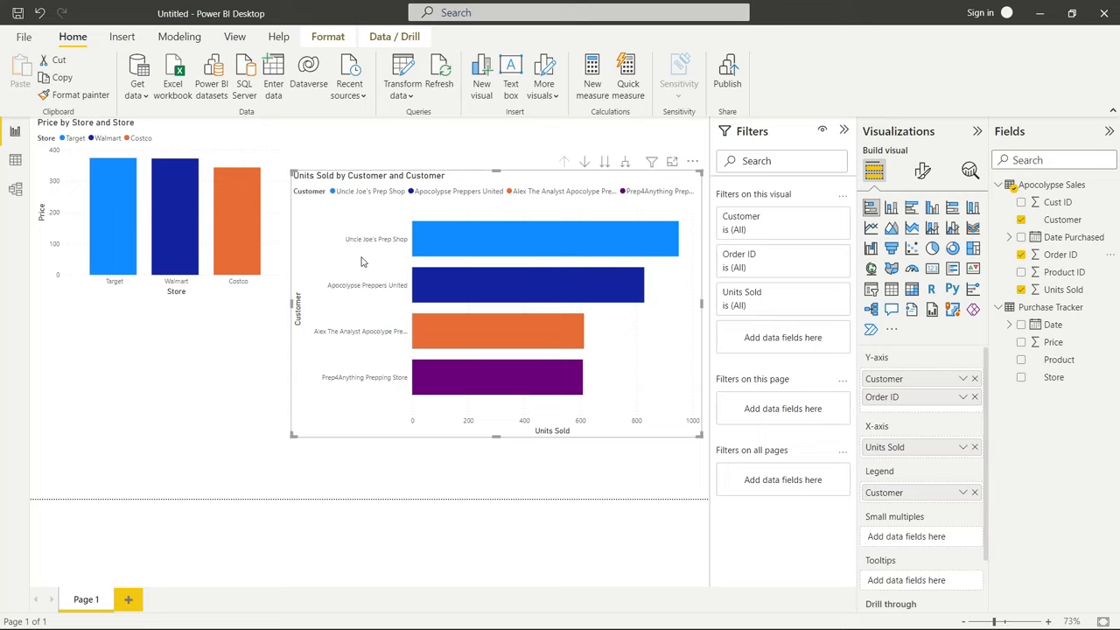
pyautogui.moveTo(584, 166)
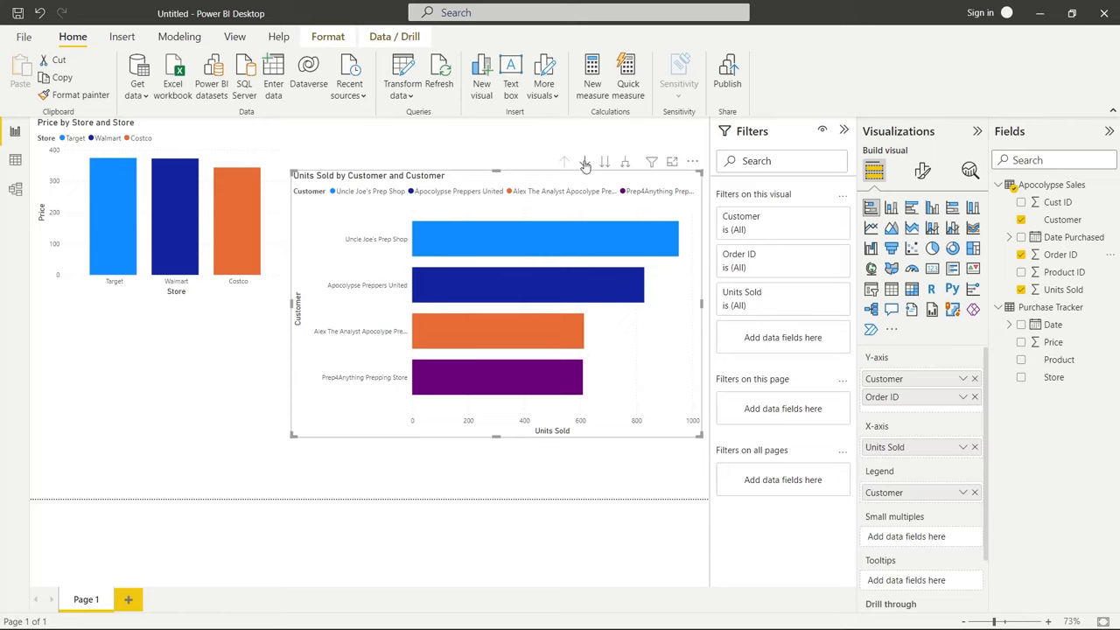
pyautogui.moveTo(493, 241)
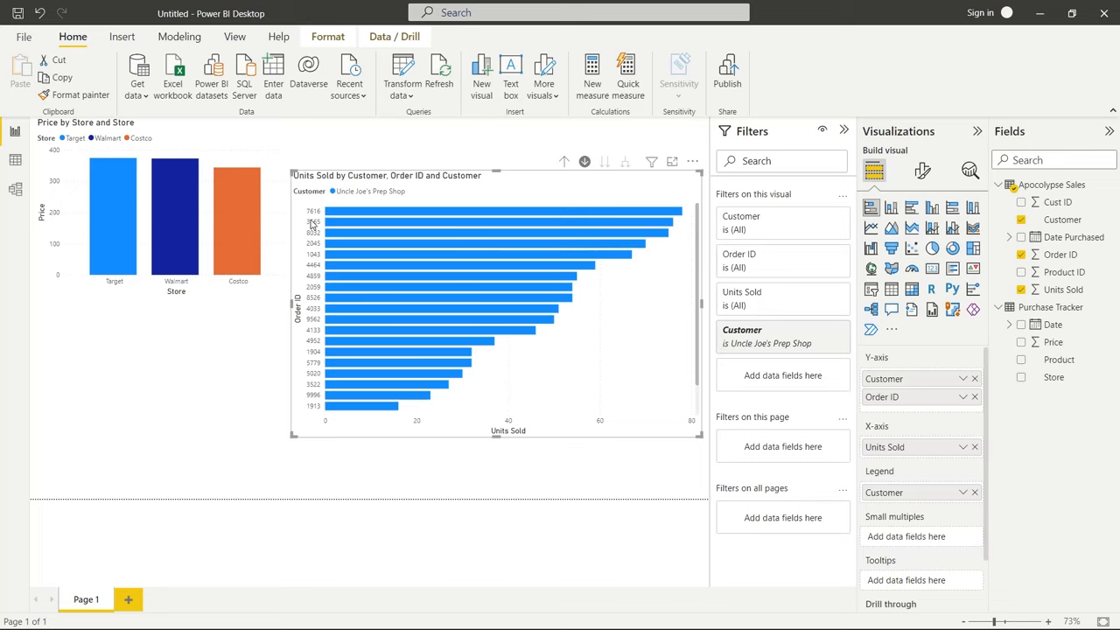
pyautogui.moveTo(315, 225)
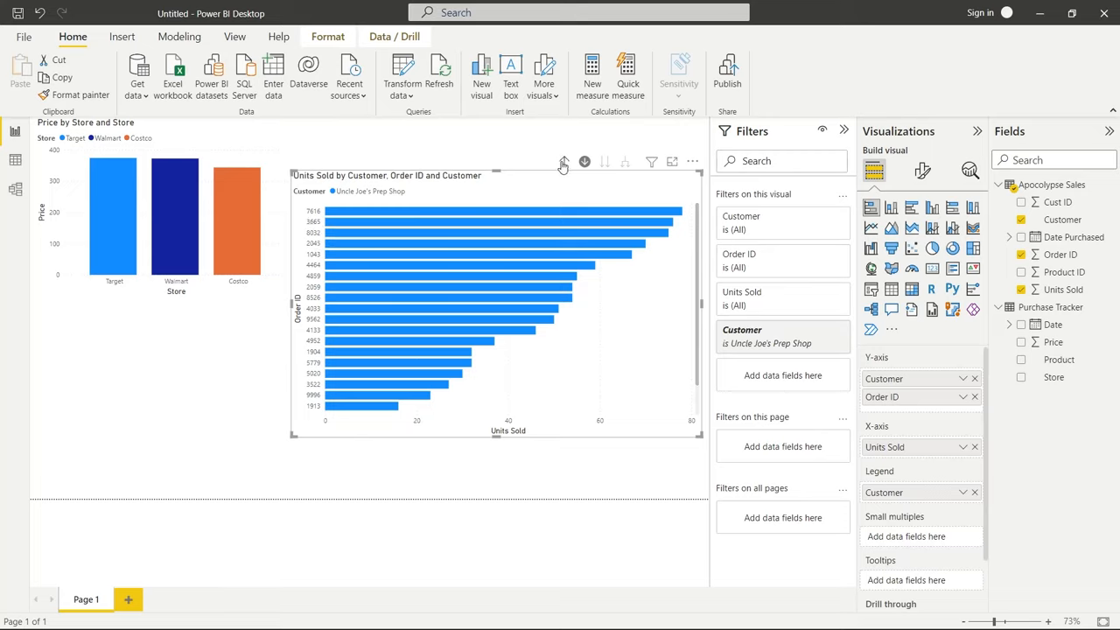
pyautogui.click(563, 161)
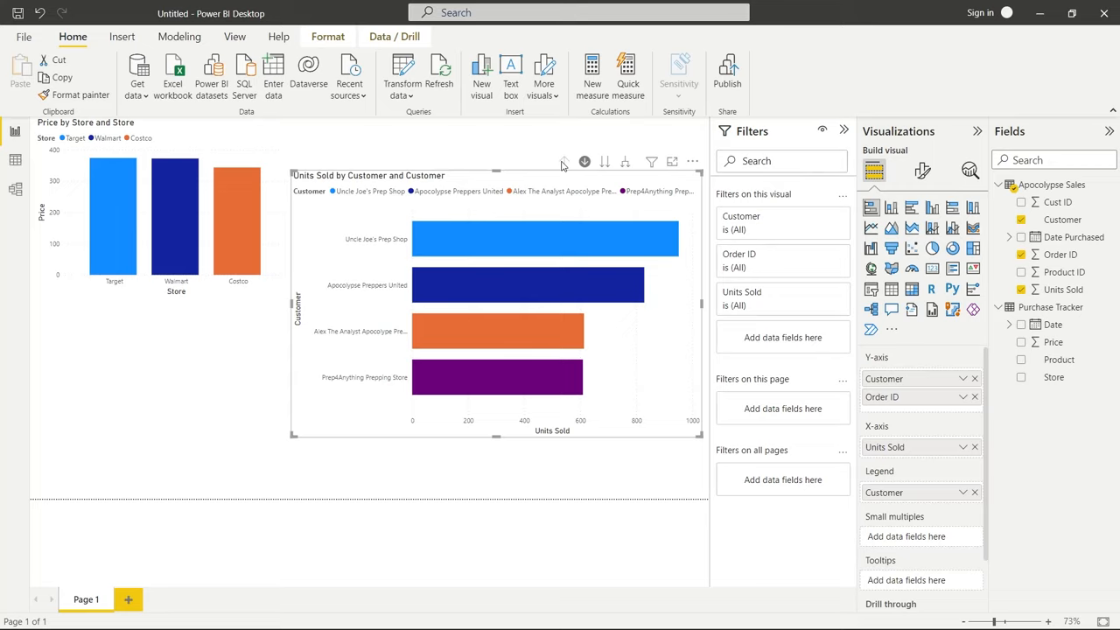
pyautogui.moveTo(620, 166)
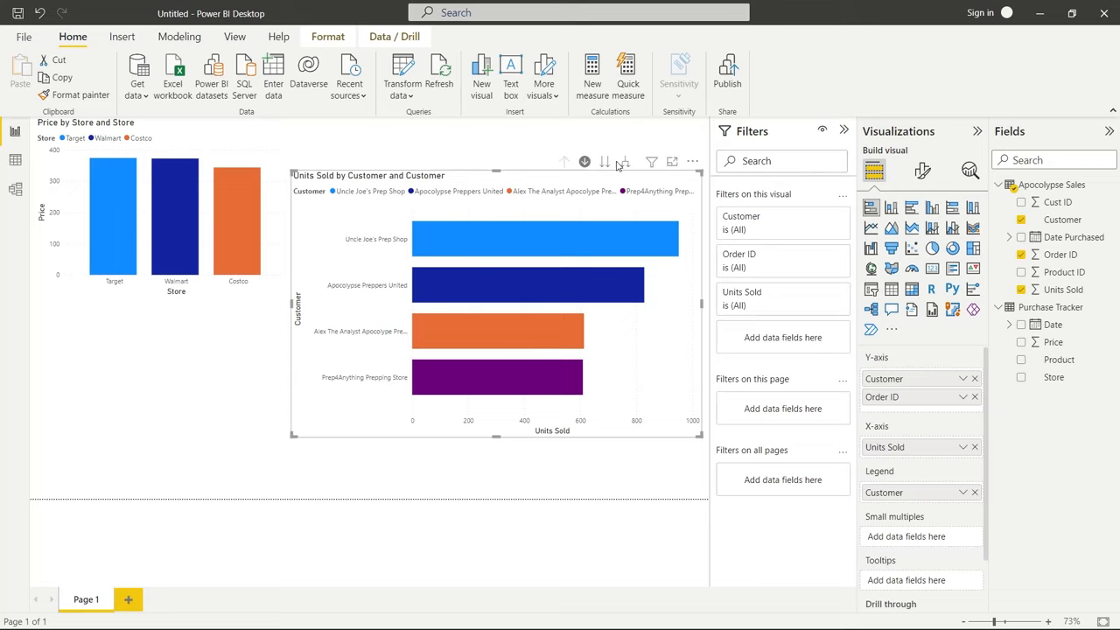
# Step: Expand all customers down one level so each bar shows customer and Order ID
pyautogui.click(604, 161)
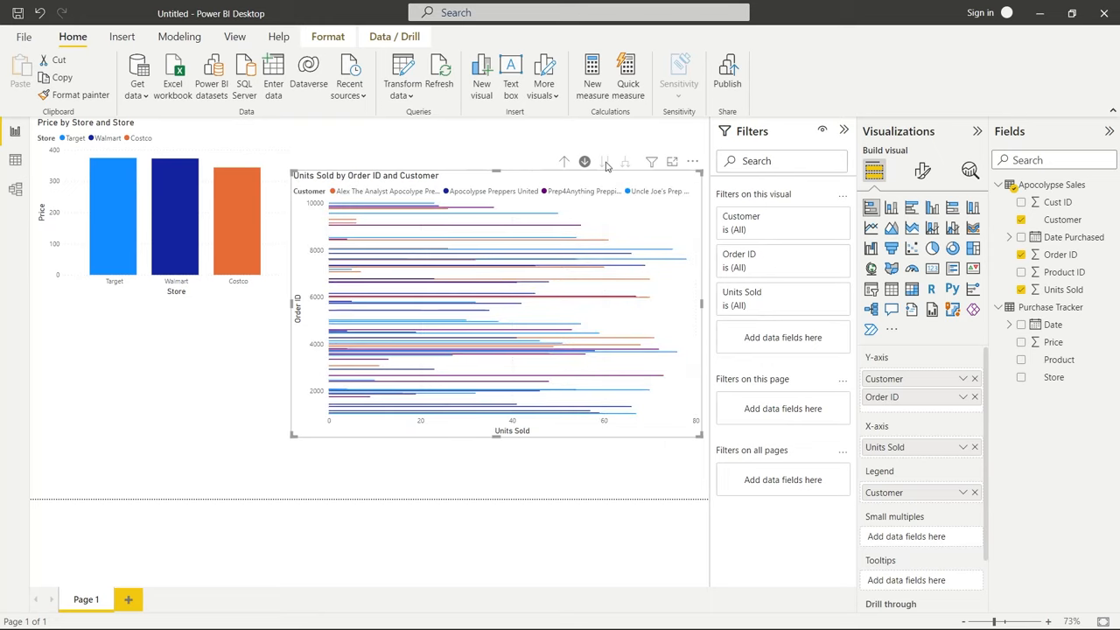
pyautogui.moveTo(563, 162)
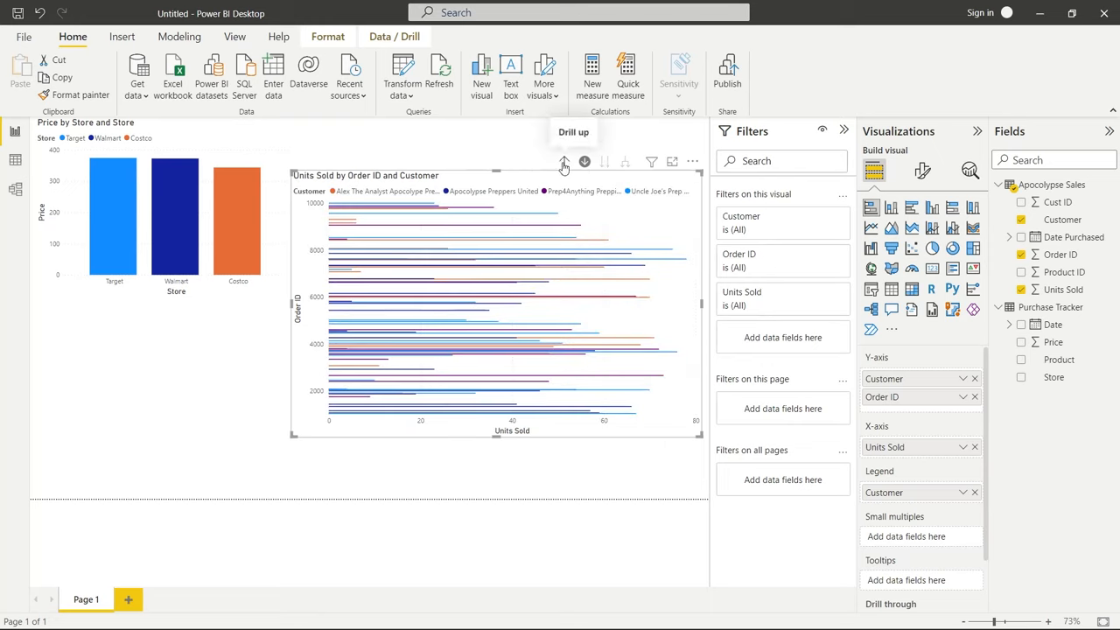
pyautogui.click(563, 161)
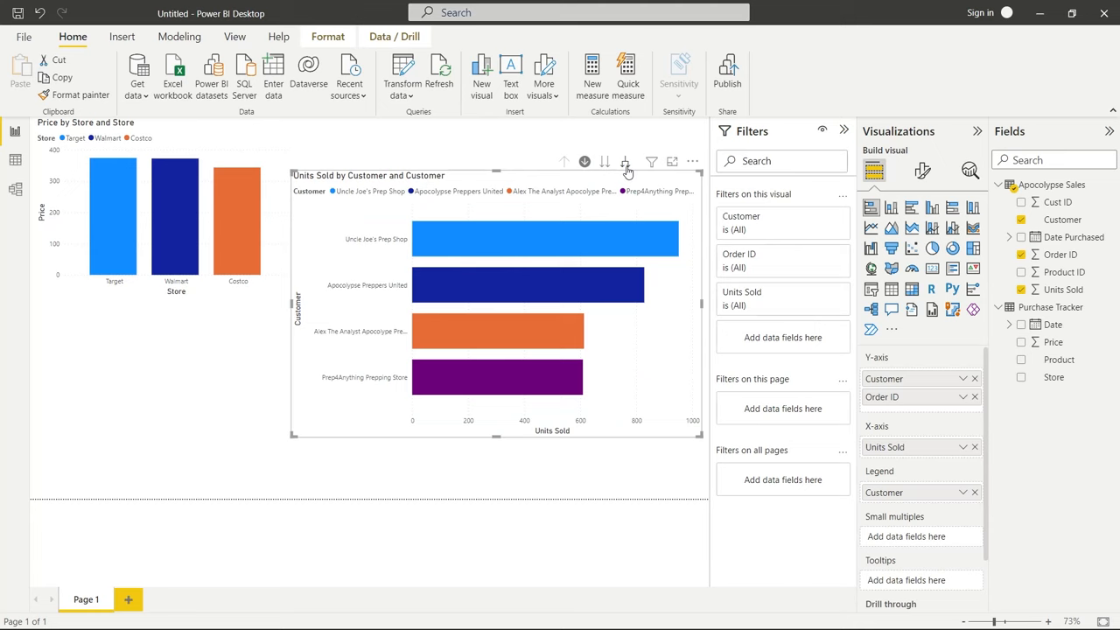
pyautogui.click(626, 164)
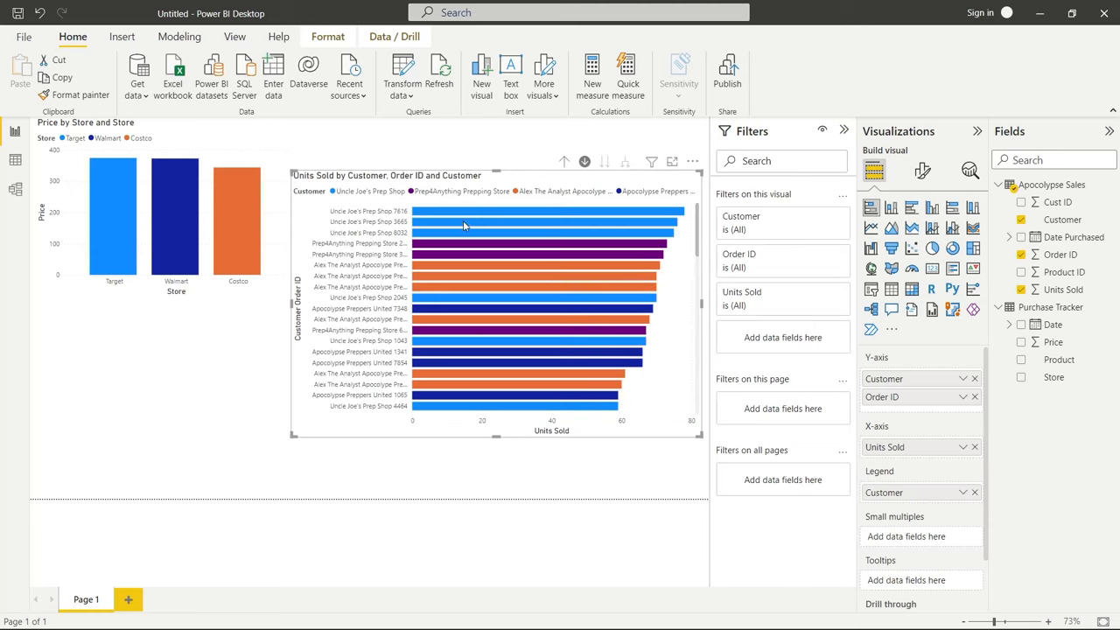